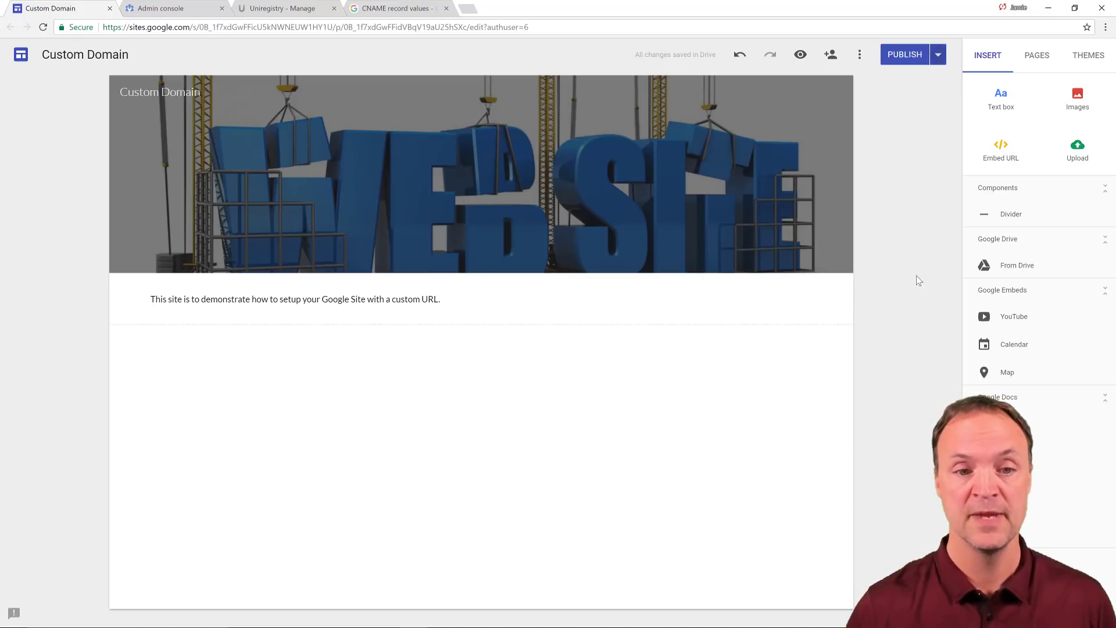
pyautogui.moveTo(840, 344)
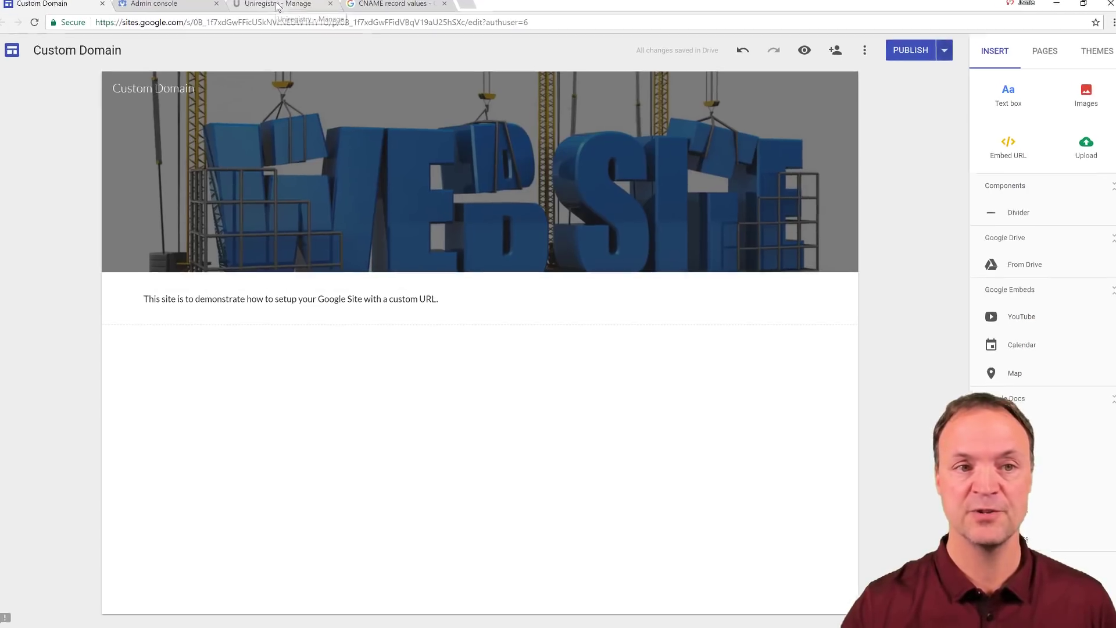
# Switch to the Uniregistry DNS records to edit the googlesites CNAME pointing to ghs.googlehosted.com
pyautogui.click(278, 4)
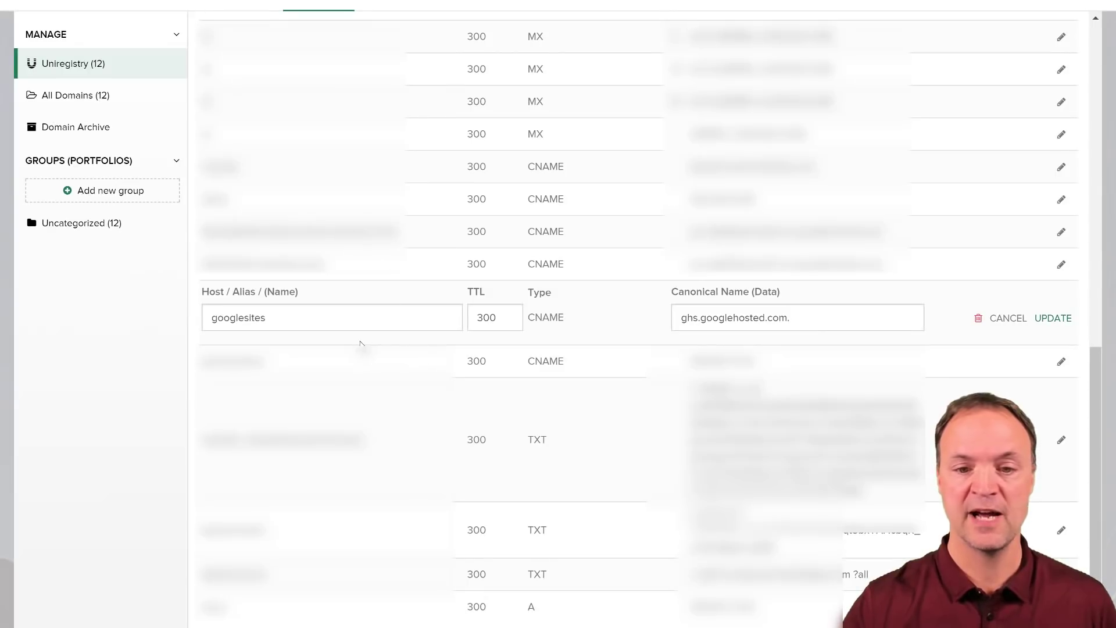
pyautogui.moveTo(385, 331)
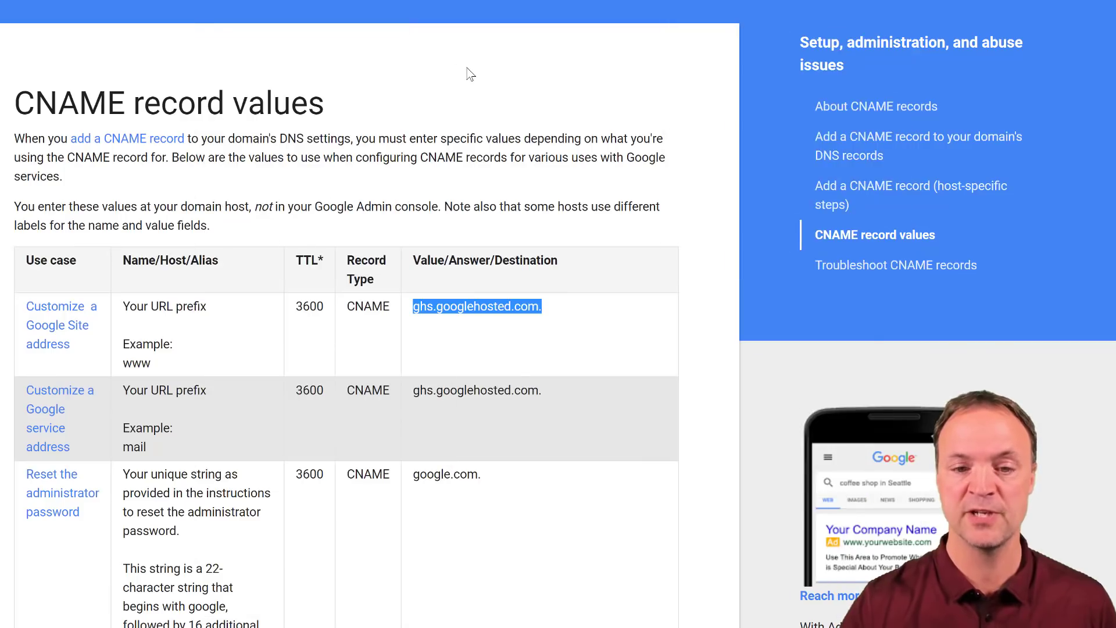
pyautogui.moveTo(633, 227)
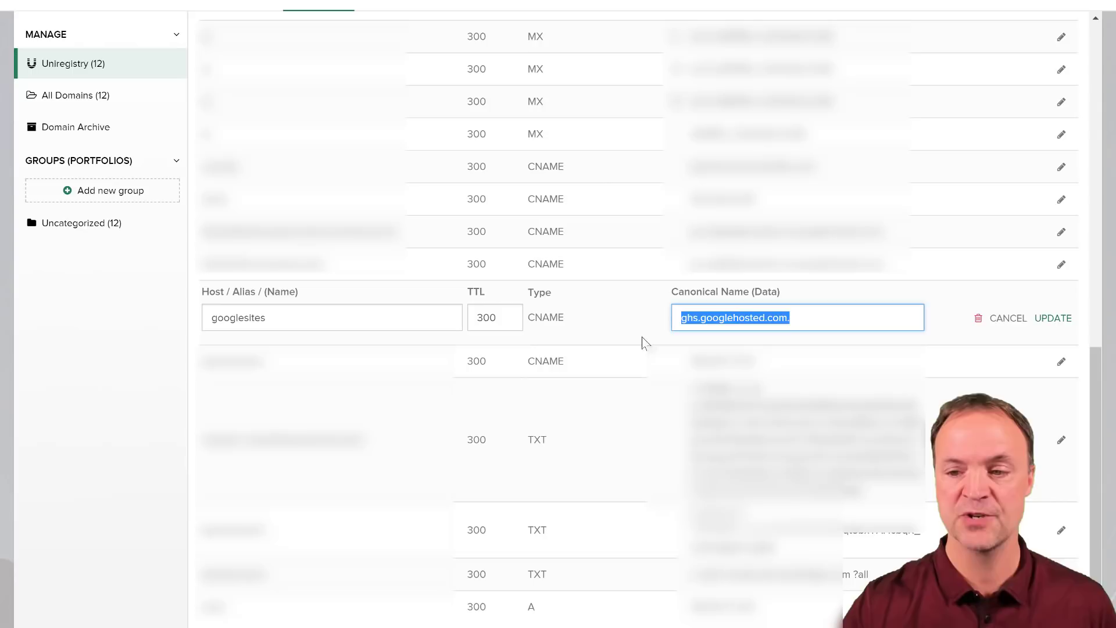
pyautogui.moveTo(635, 325)
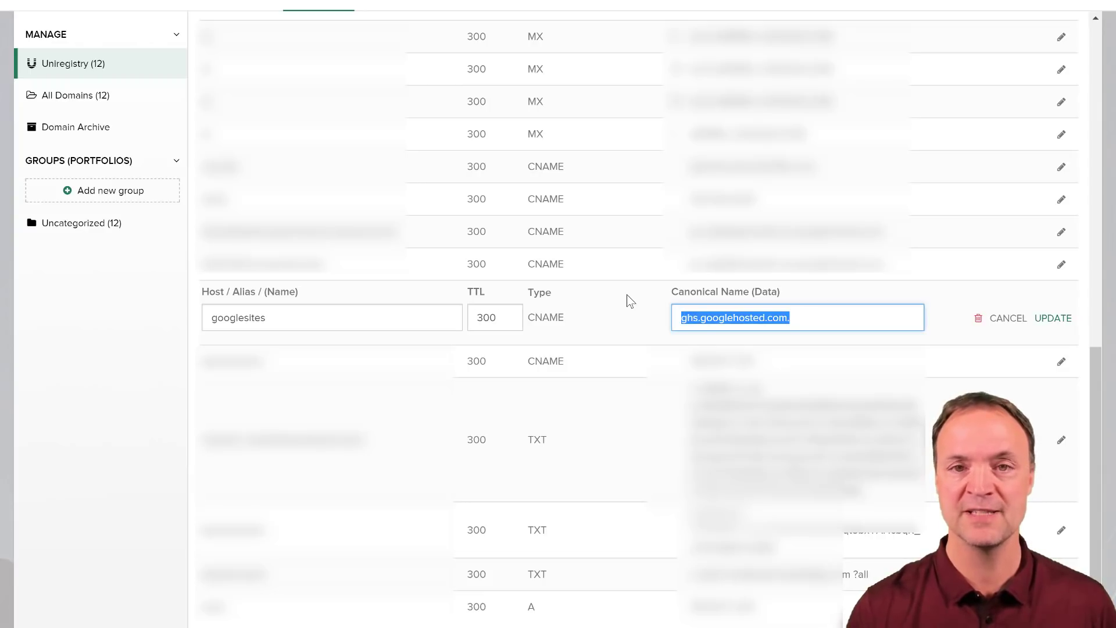
pyautogui.moveTo(581, 165)
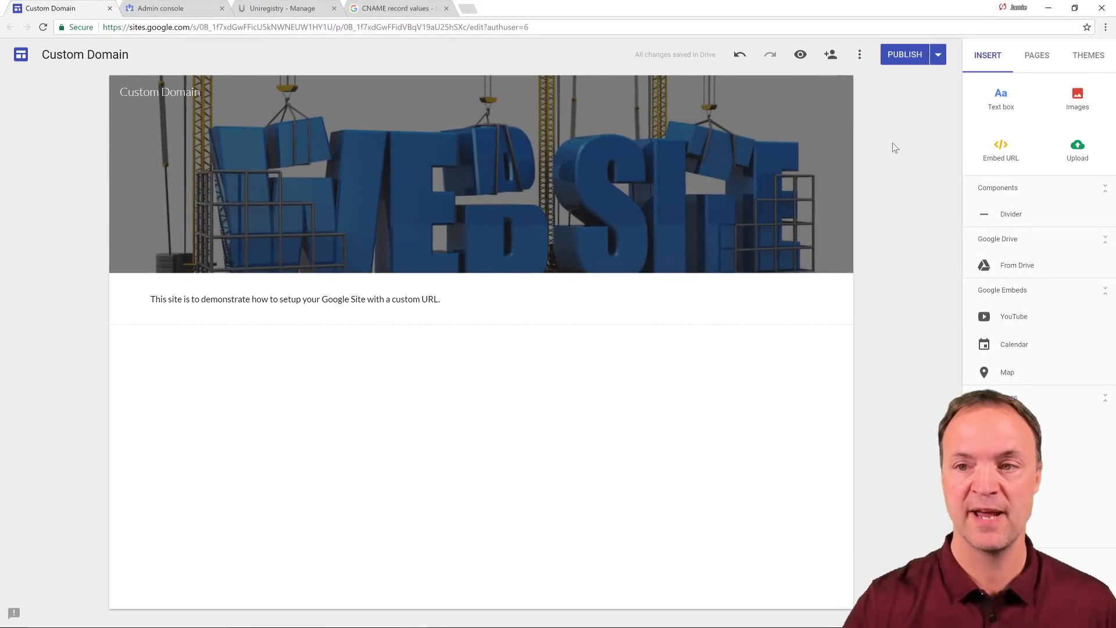
pyautogui.click(905, 54)
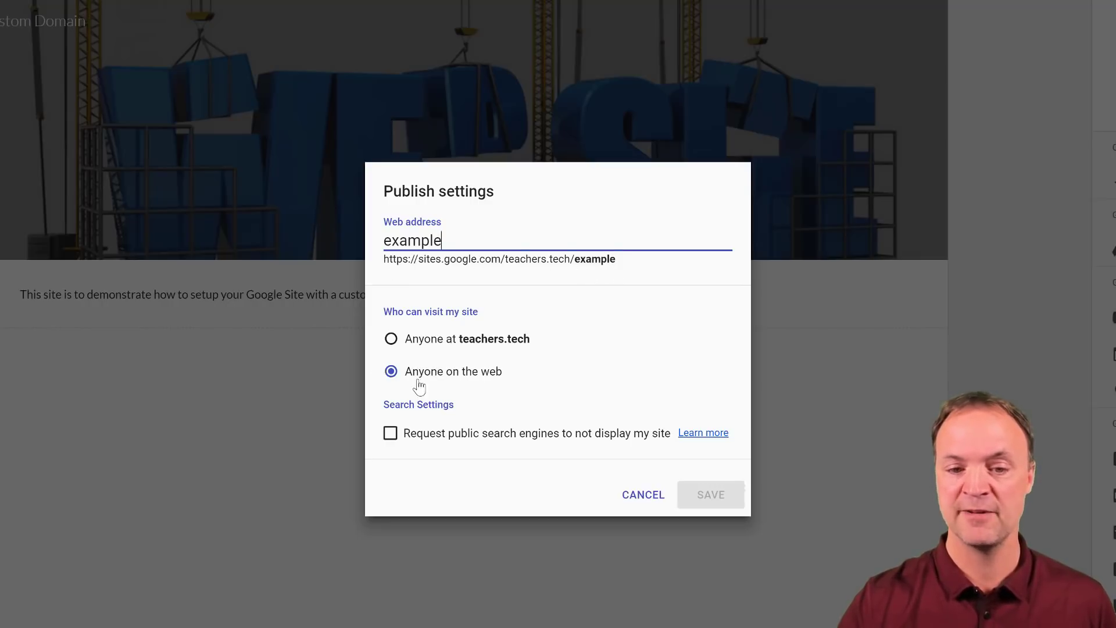
pyautogui.moveTo(643, 494)
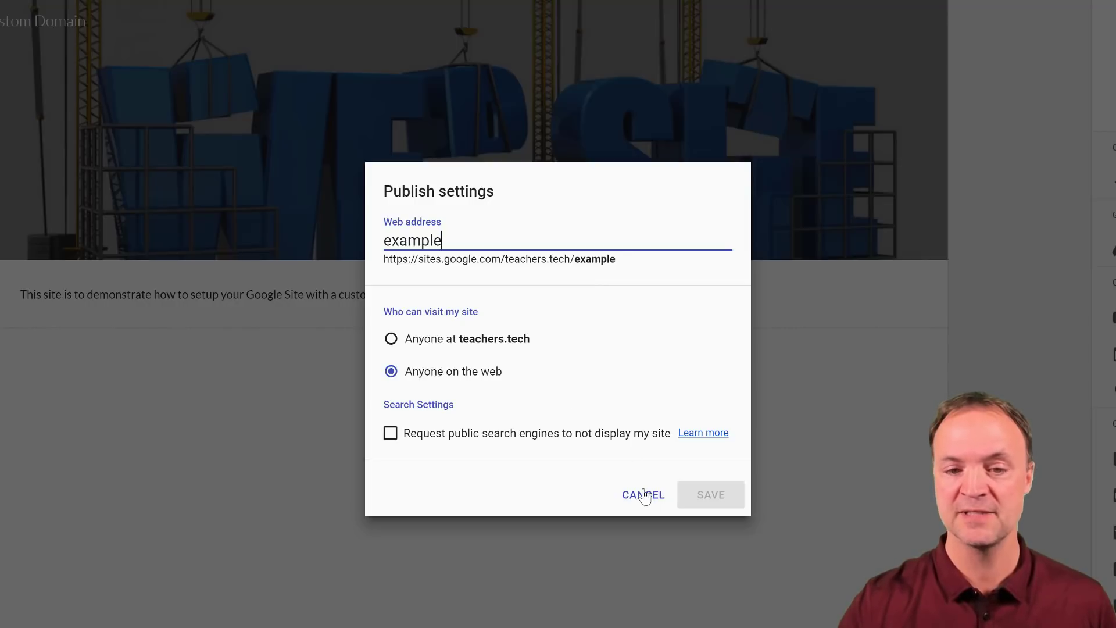
pyautogui.click(642, 495)
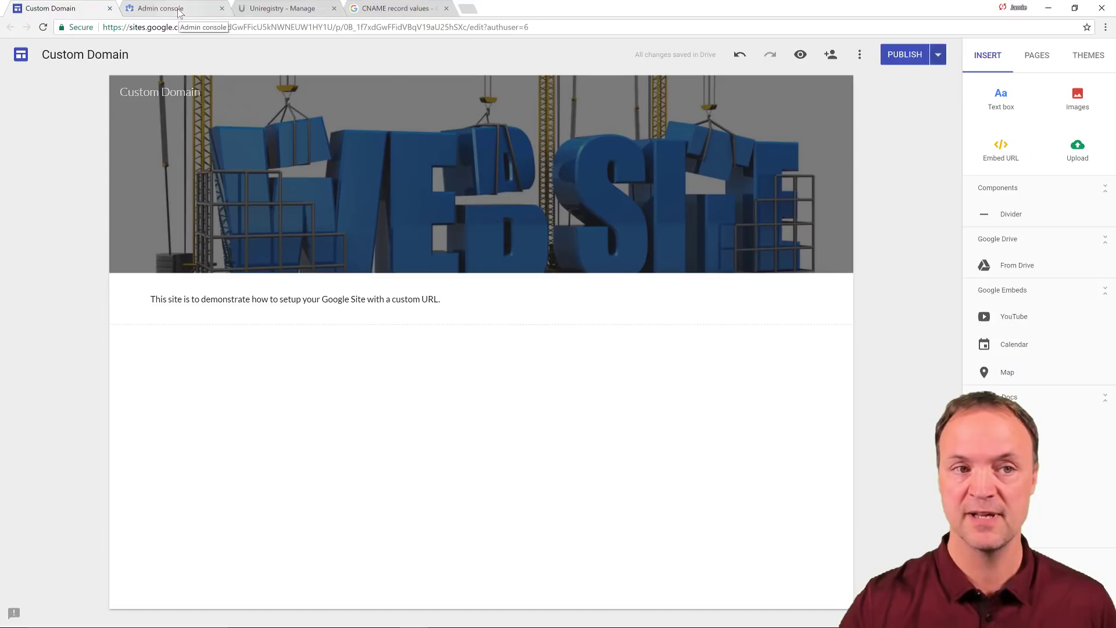
# In the Admin console, go to Apps > G Suite > Sites and expand Web Address Mapping
pyautogui.click(175, 8)
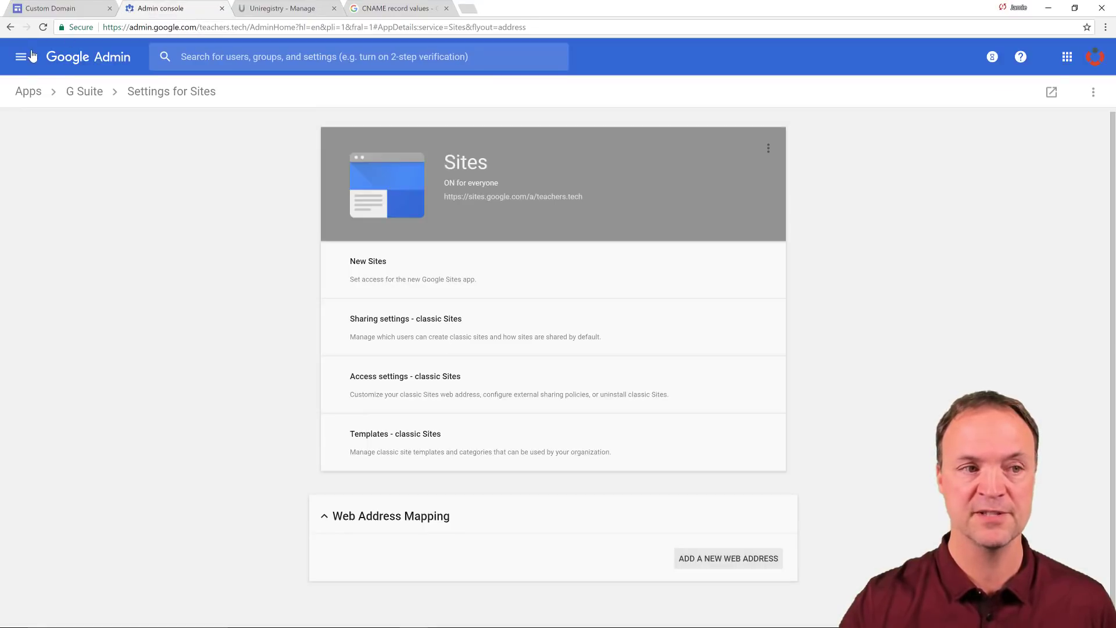
pyautogui.click(21, 57)
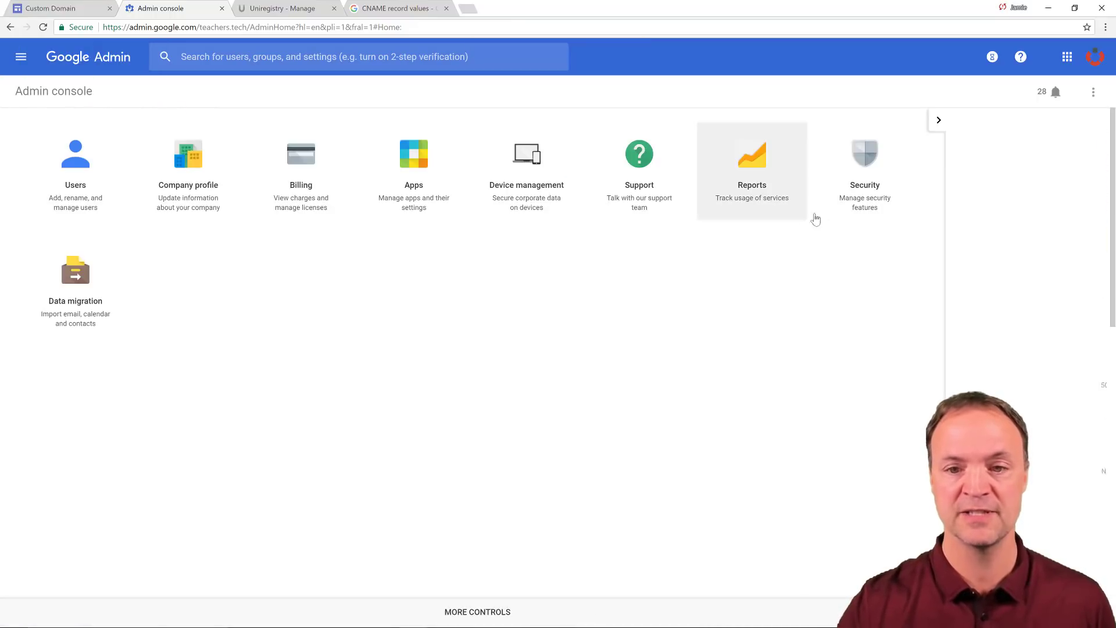
pyautogui.click(938, 120)
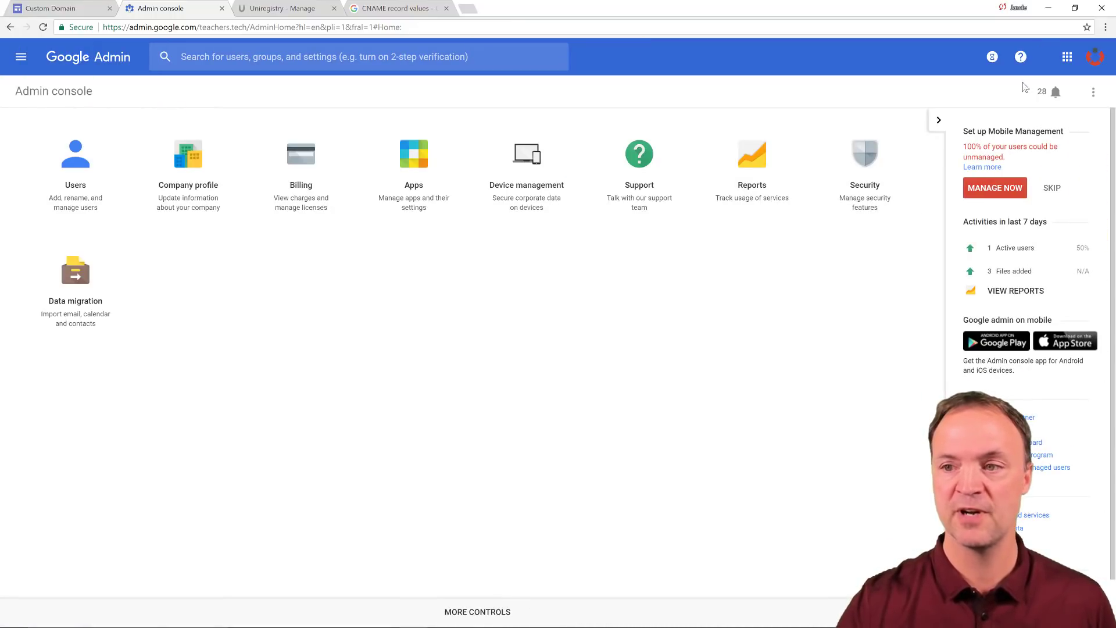
pyautogui.moveTo(1066, 57)
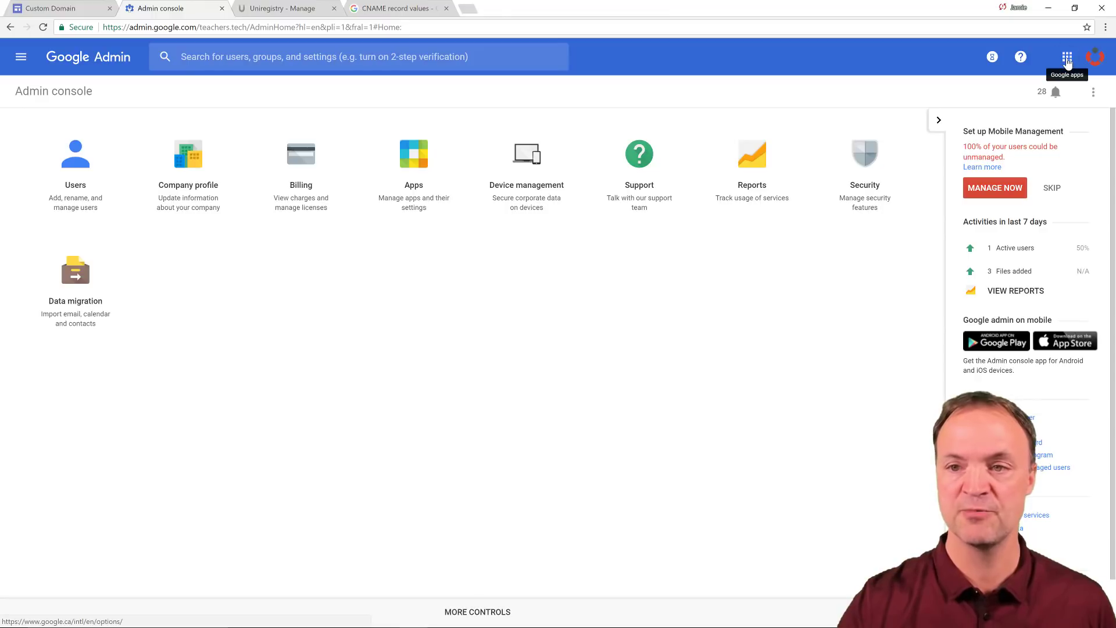
pyautogui.click(1066, 57)
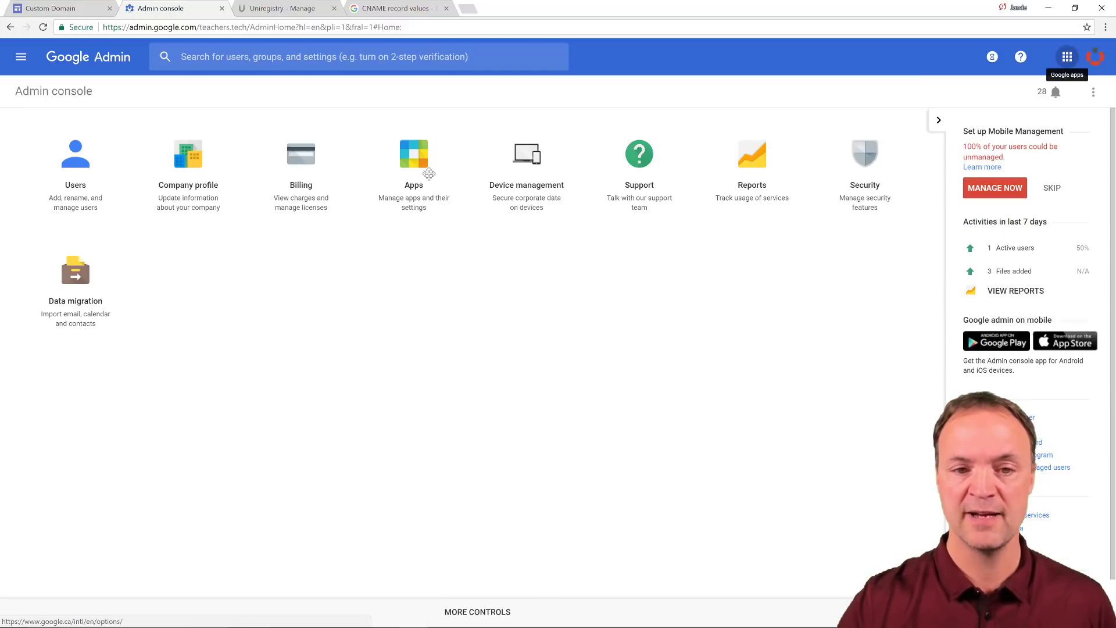
pyautogui.click(414, 154)
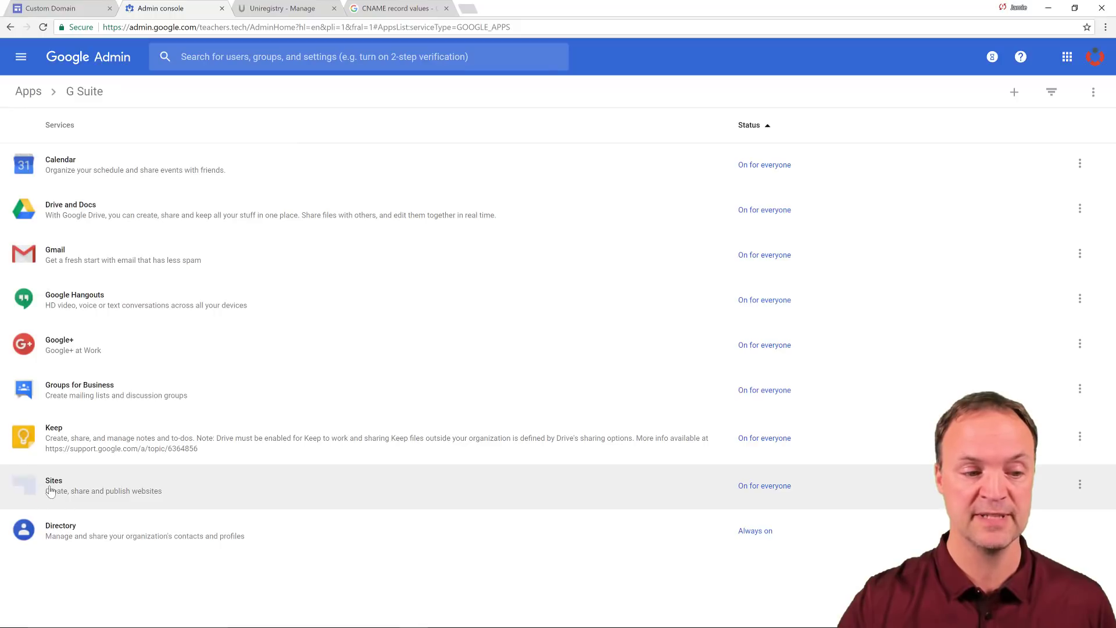
pyautogui.click(53, 485)
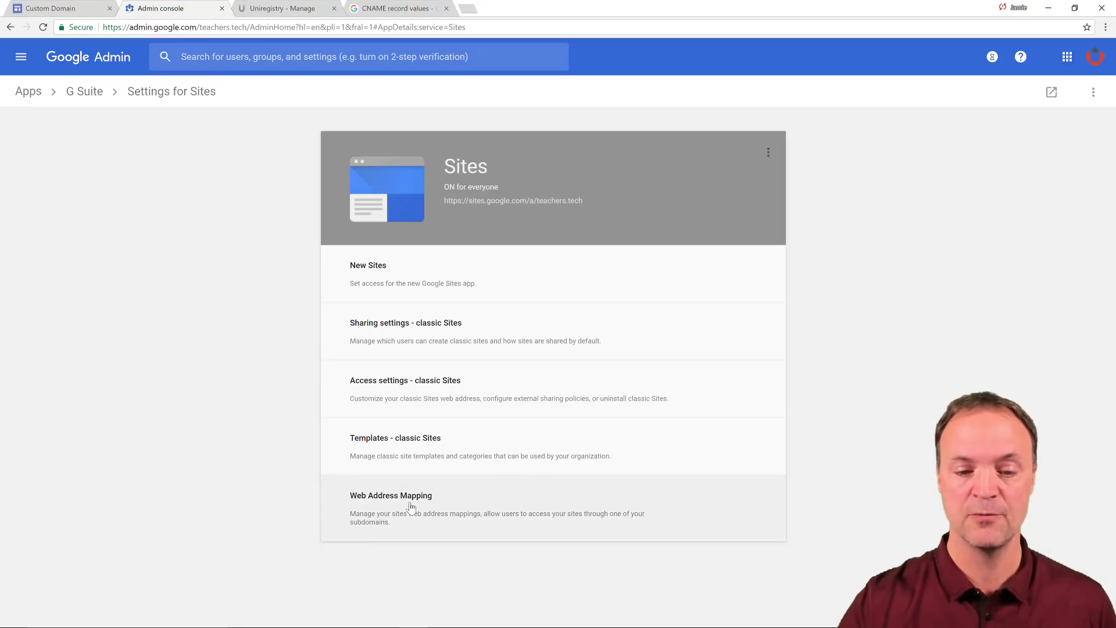
pyautogui.click(390, 496)
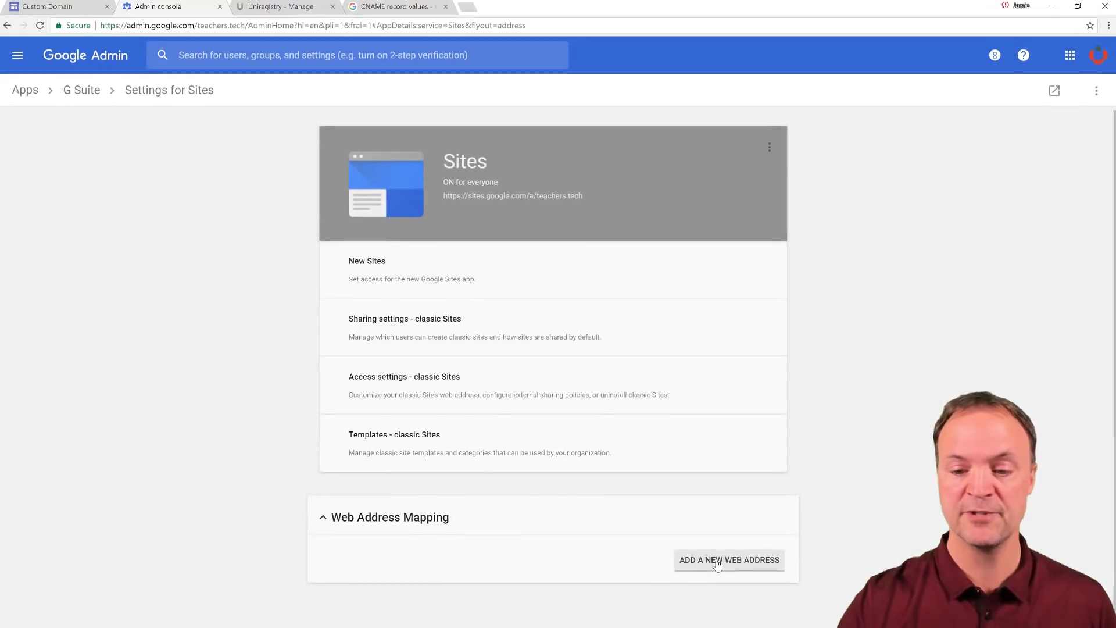
# Map the new Site teachers.tech/example to the subdomain googlesites.teachers.tech
pyautogui.click(728, 559)
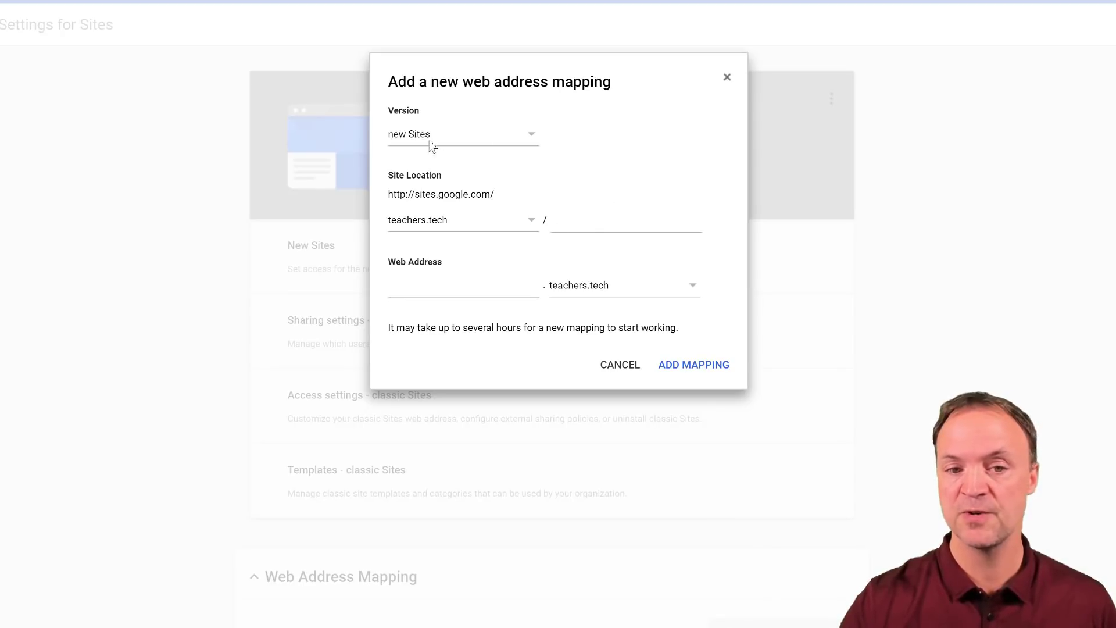
pyautogui.moveTo(534, 140)
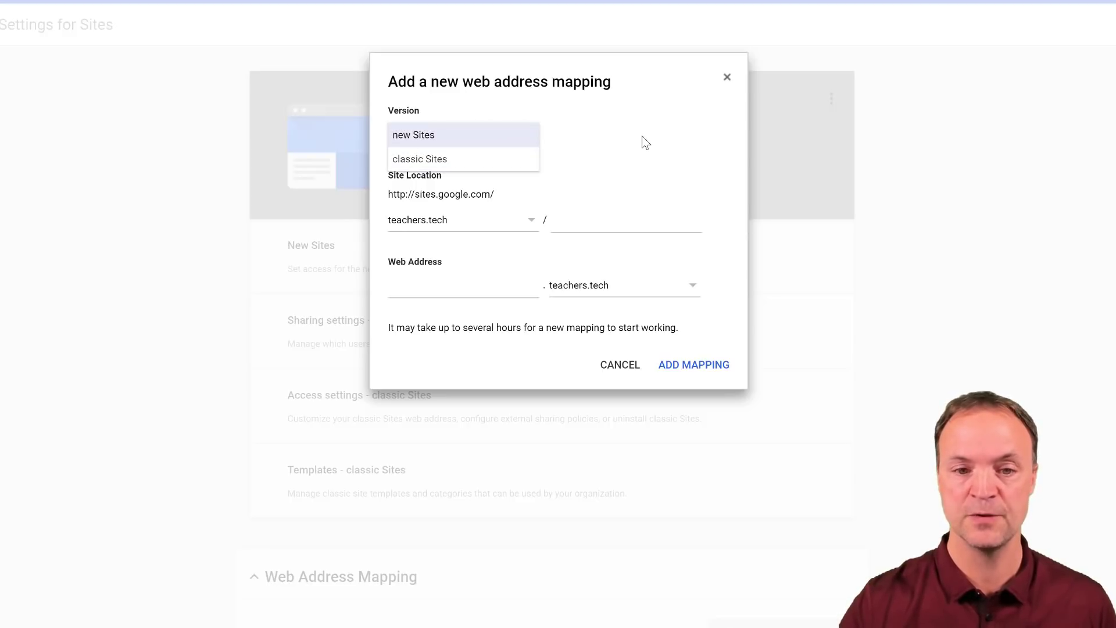
pyautogui.click(412, 134)
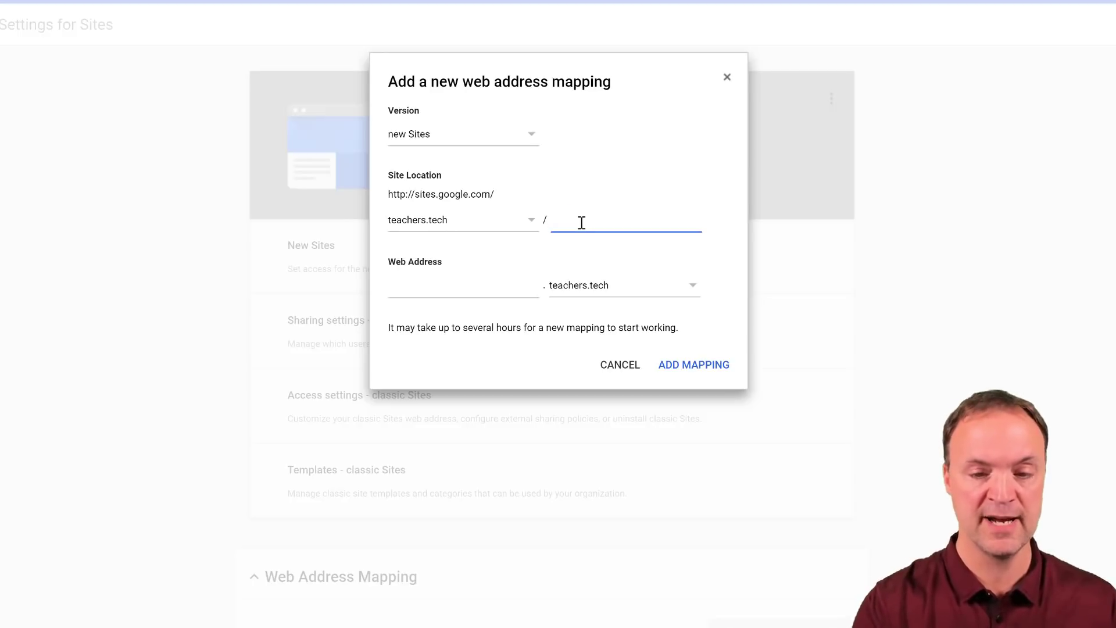
pyautogui.write('example')
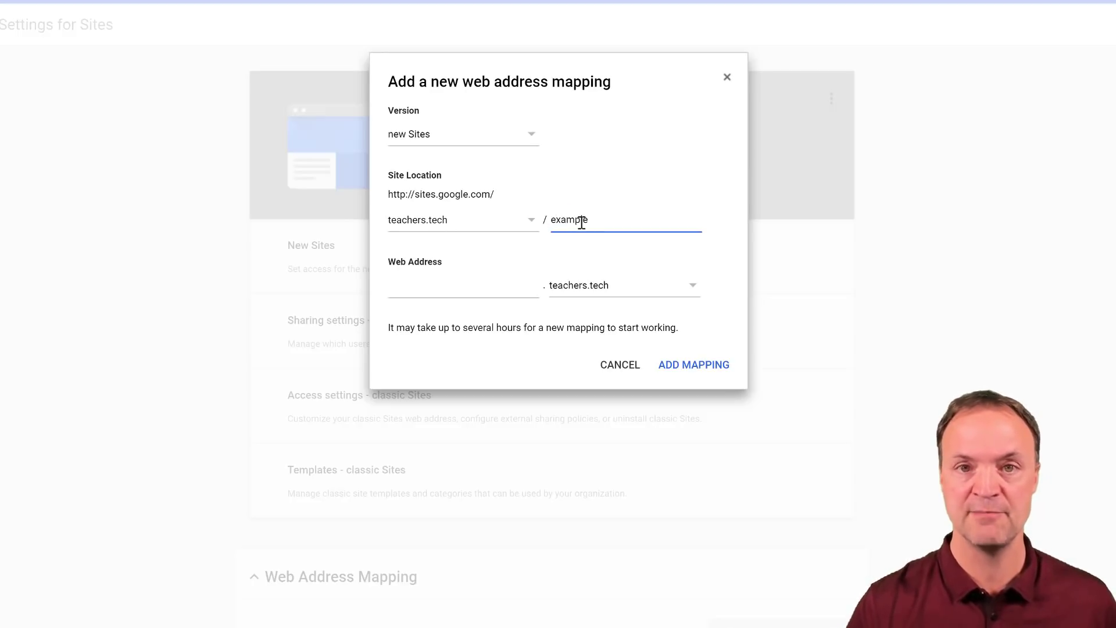
pyautogui.moveTo(501, 309)
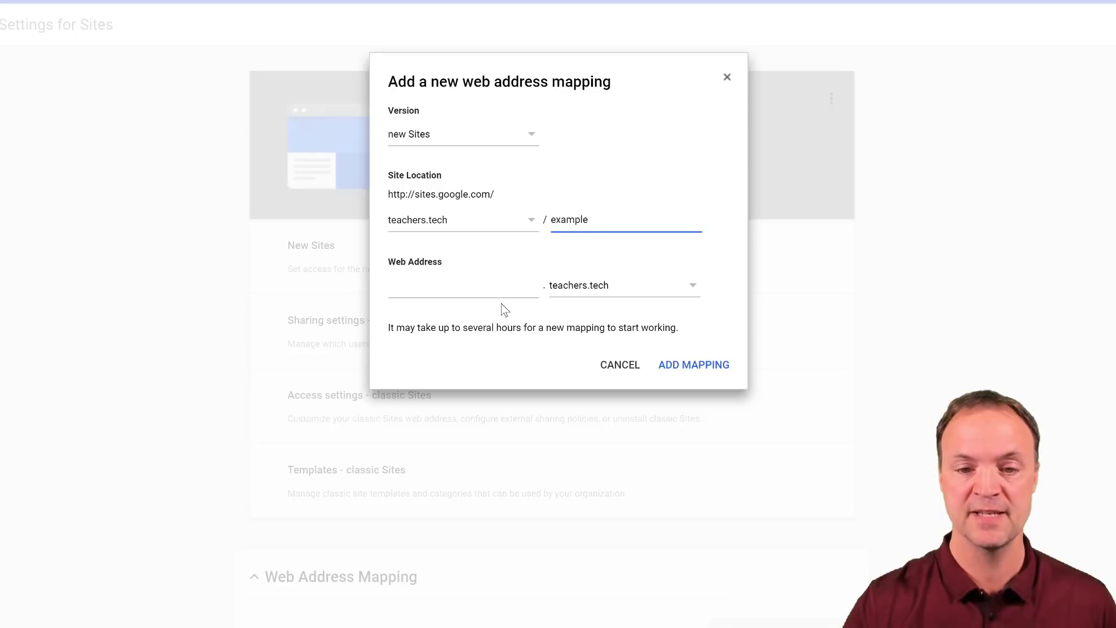
pyautogui.click(462, 285)
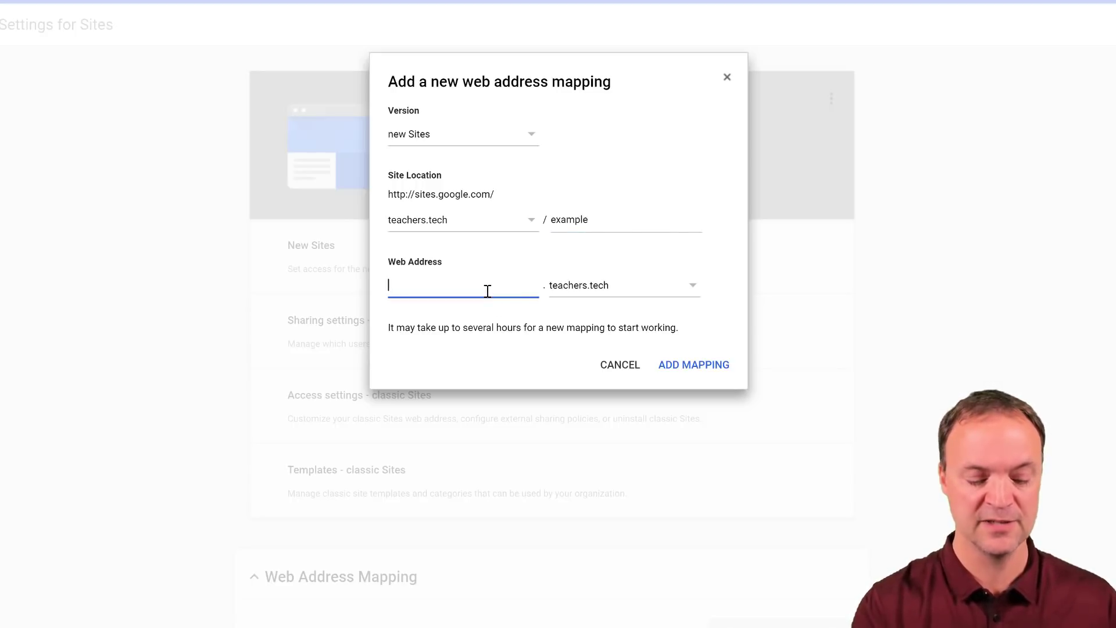
pyautogui.write('googlesites')
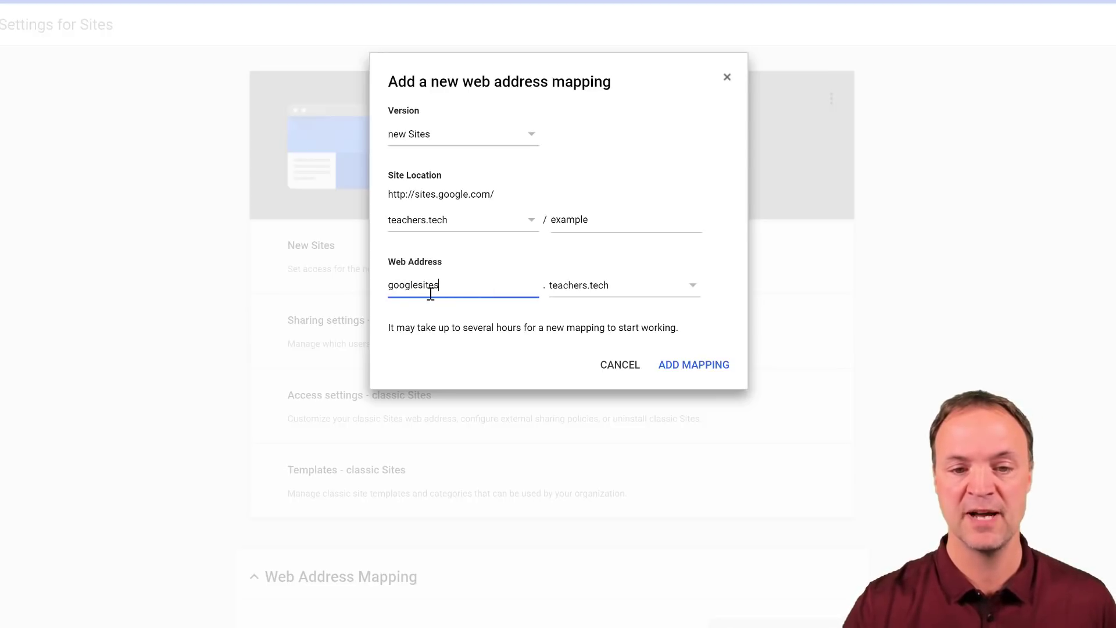
pyautogui.moveTo(732, 351)
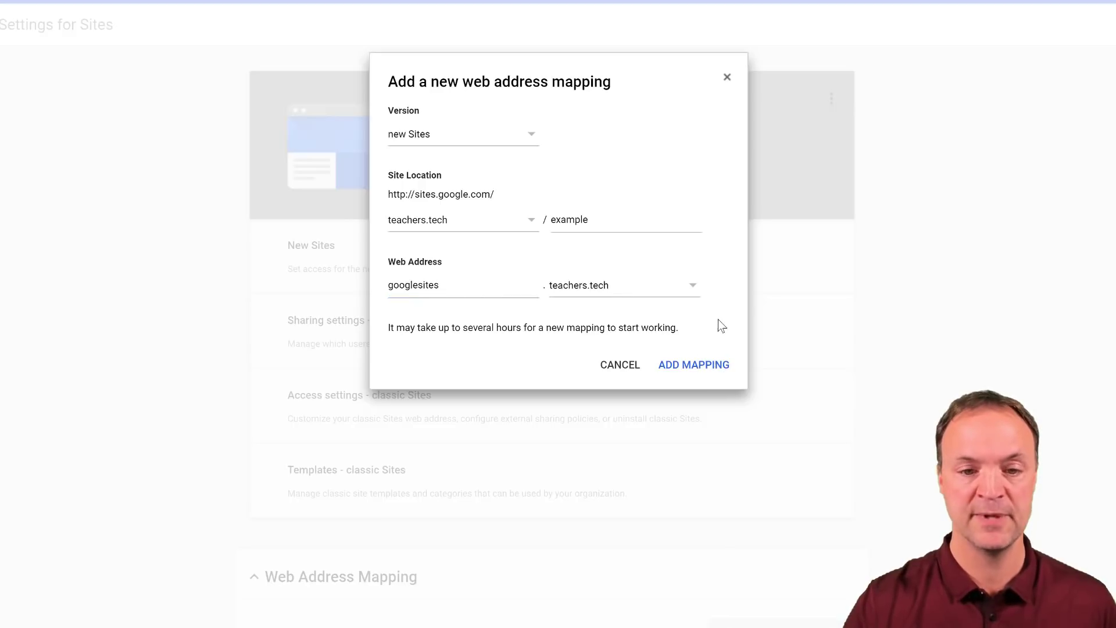
pyautogui.click(692, 364)
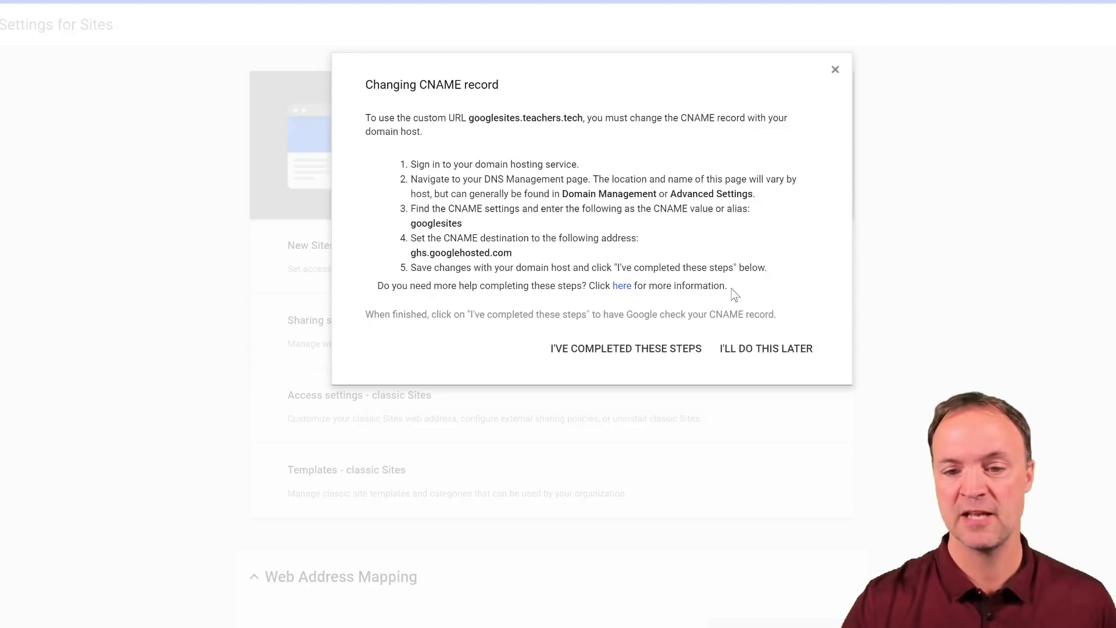
pyautogui.moveTo(534, 263)
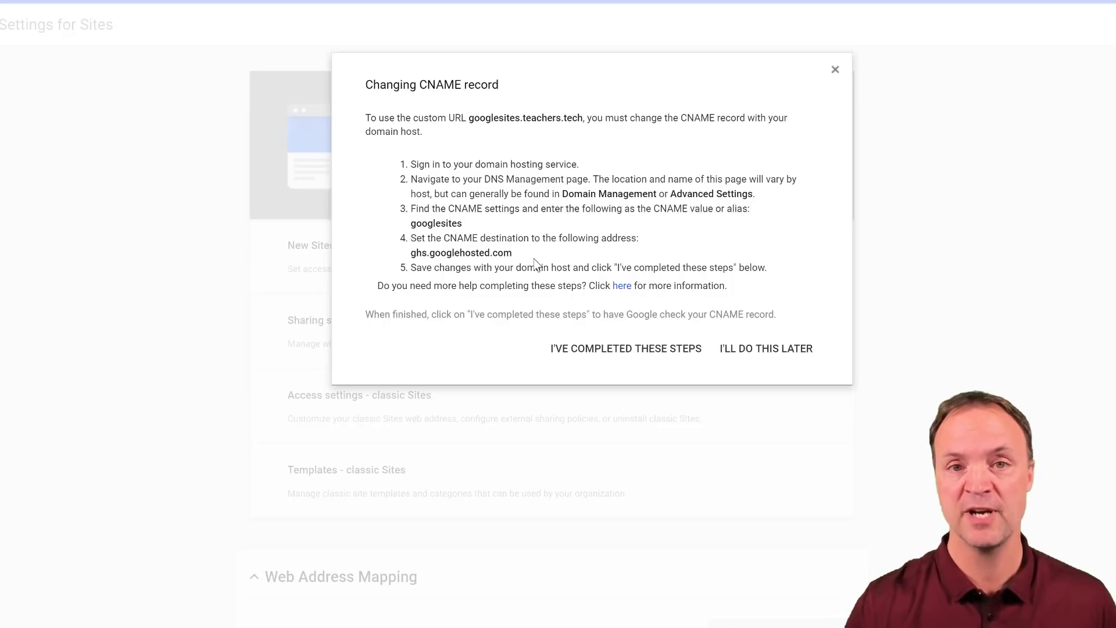
pyautogui.moveTo(611, 349)
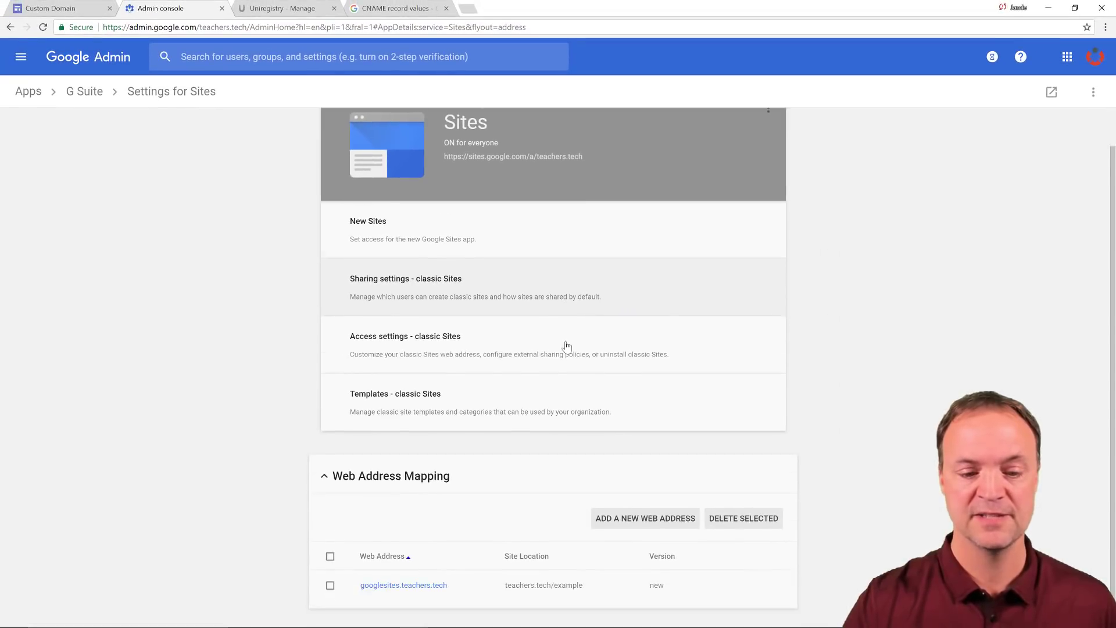
# Scroll the Settings for Sites page and switch to the Custom Domain site's tab
pyautogui.scroll(-3)
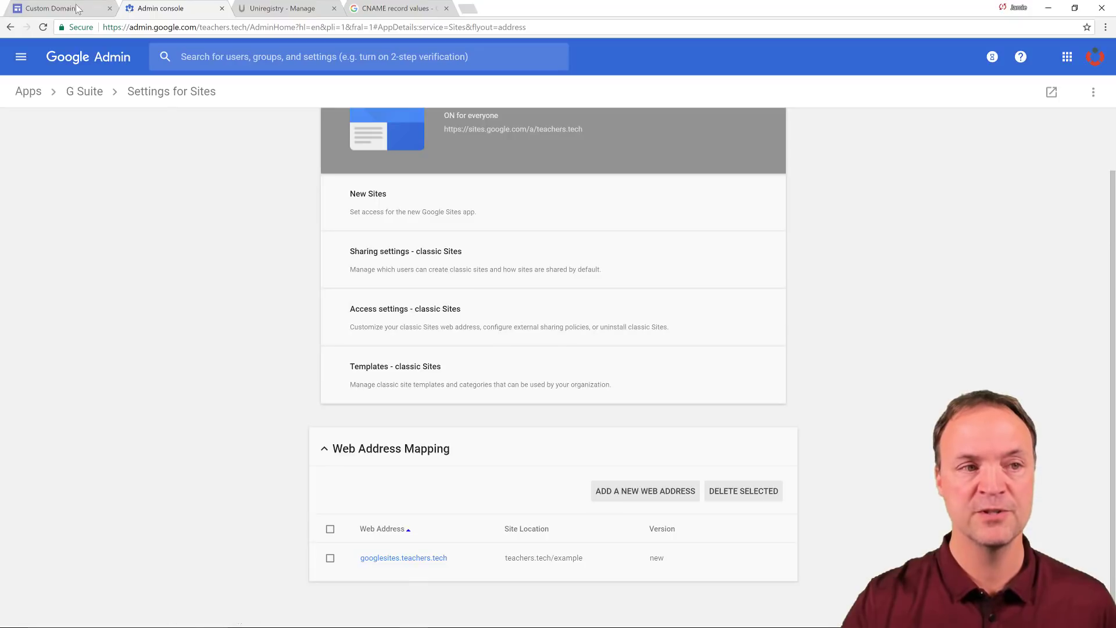
pyautogui.click(54, 7)
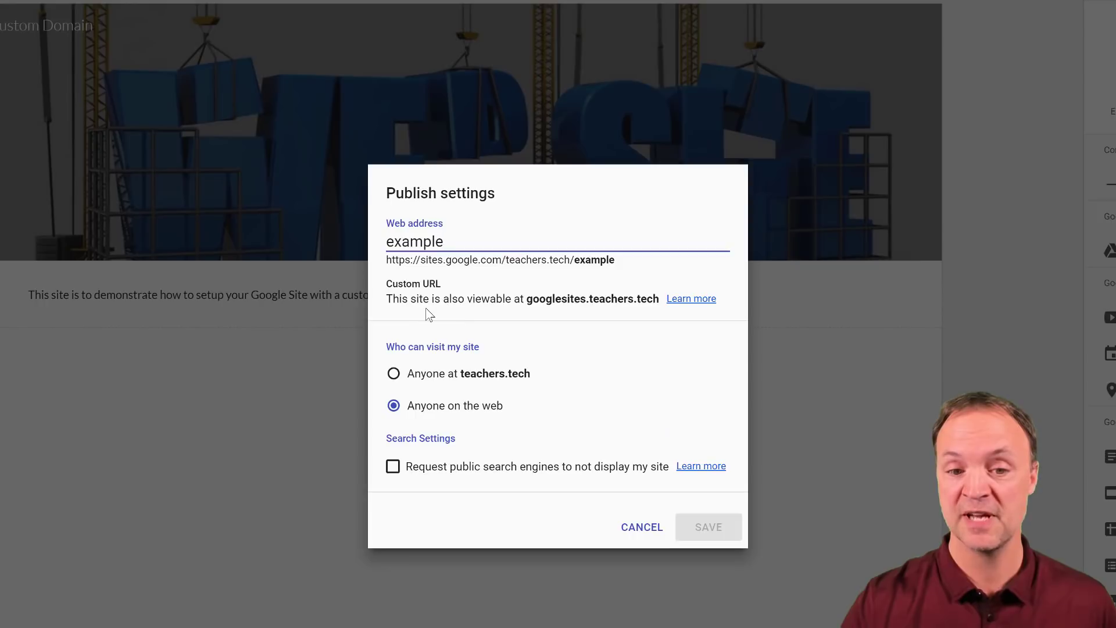
pyautogui.moveTo(555, 319)
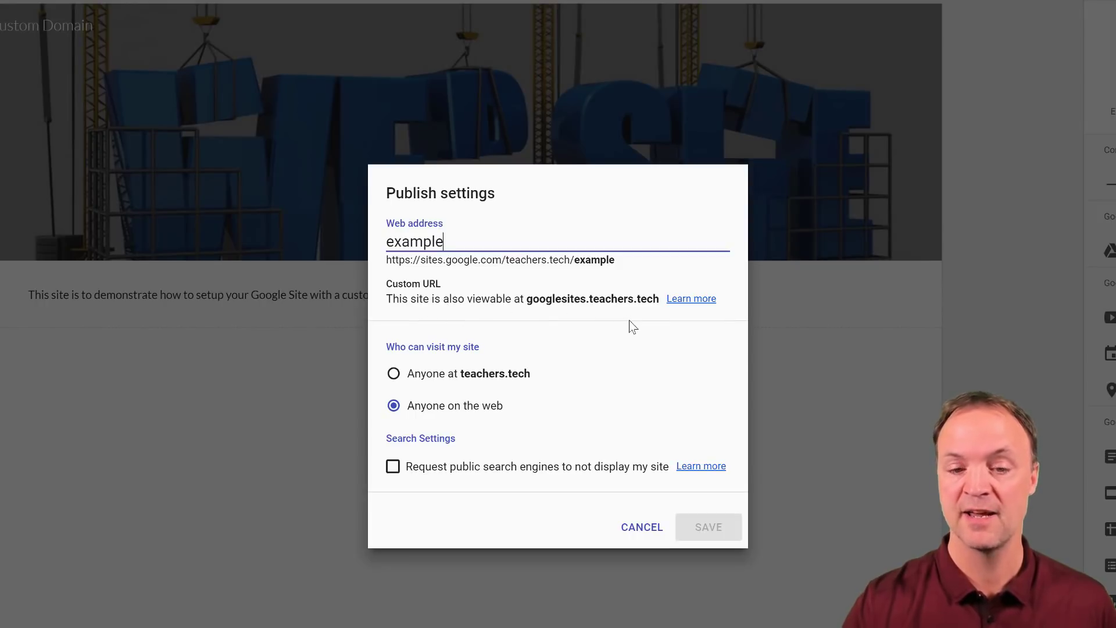
pyautogui.moveTo(626, 317)
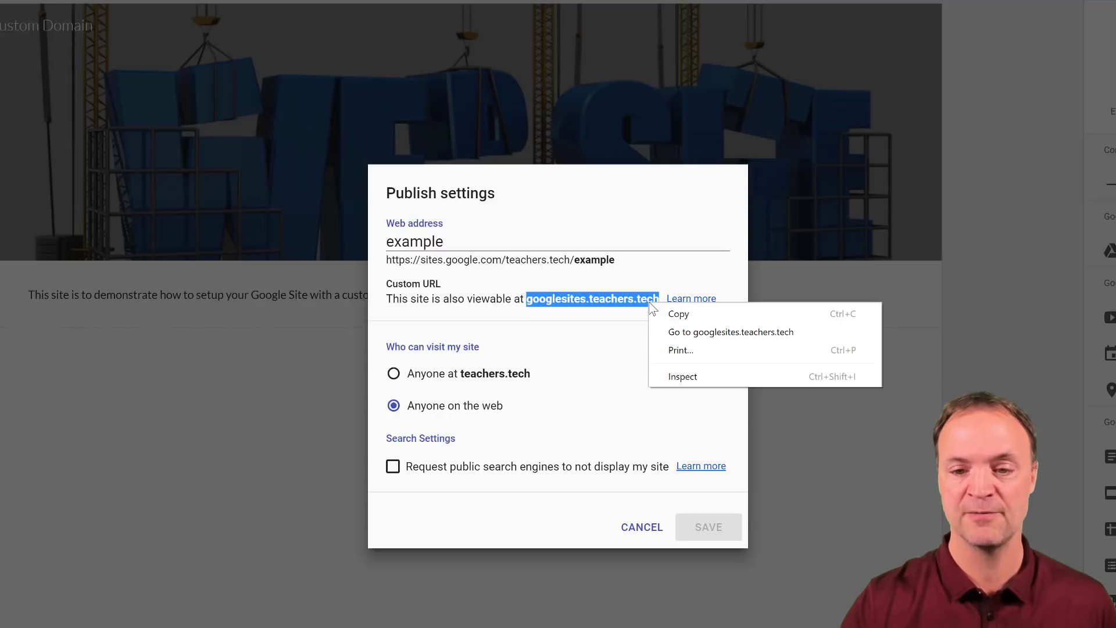
pyautogui.moveTo(684, 332)
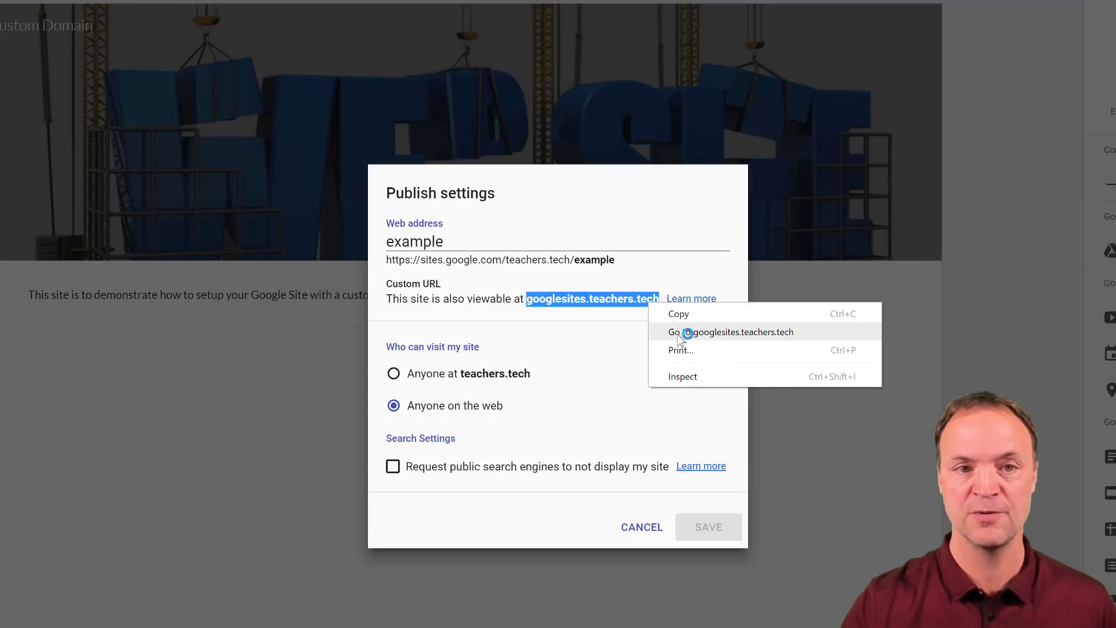
# Open the custom URL googlesites.teachers.tech from Publish settings in a new tab
pyautogui.click(732, 332)
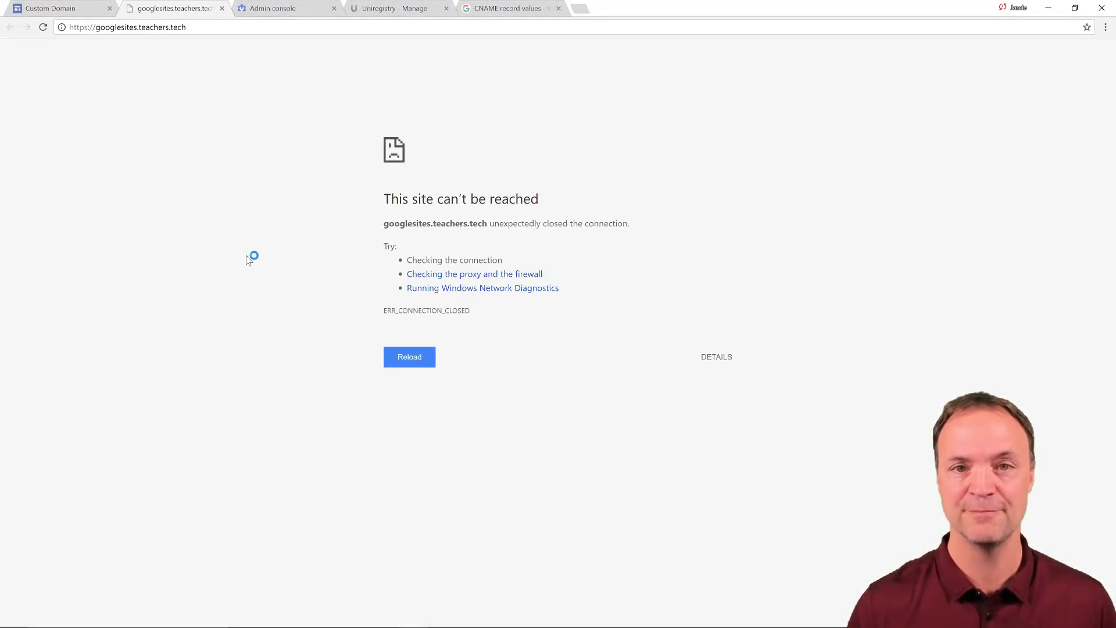
# Reload googlesites.teachers.tech until the Custom Domain site loads
pyautogui.click(409, 356)
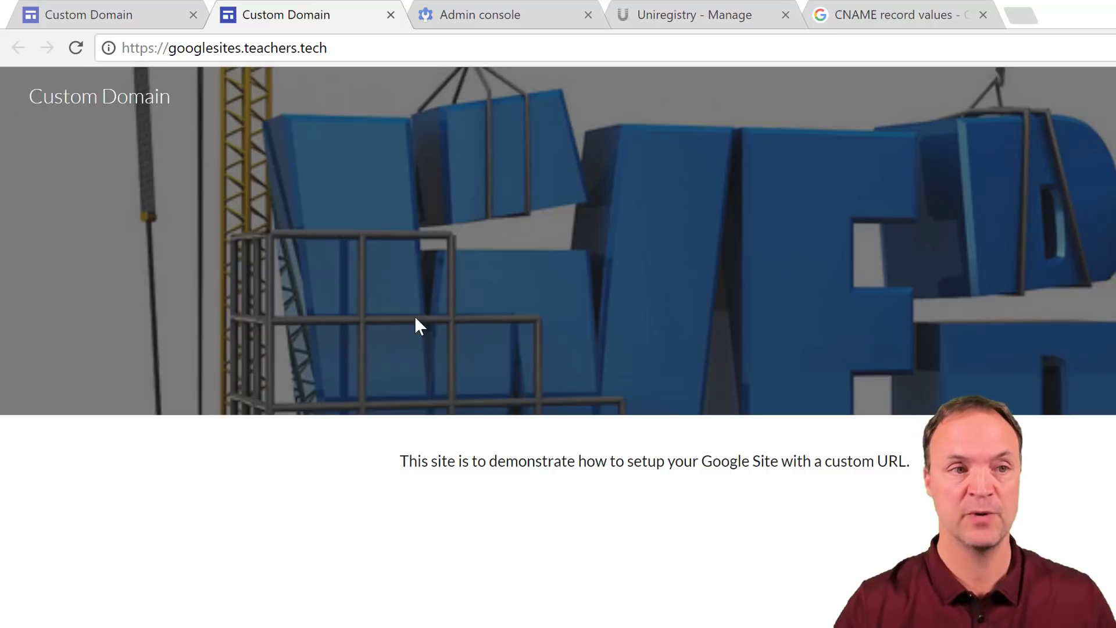
pyautogui.moveTo(217, 82)
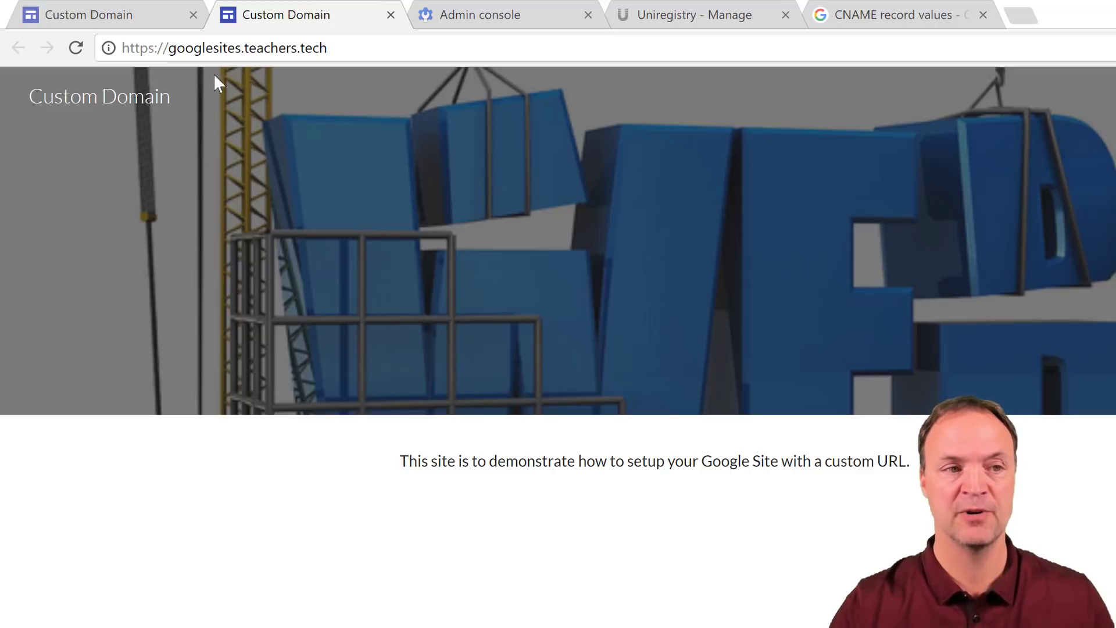
pyautogui.moveTo(225, 78)
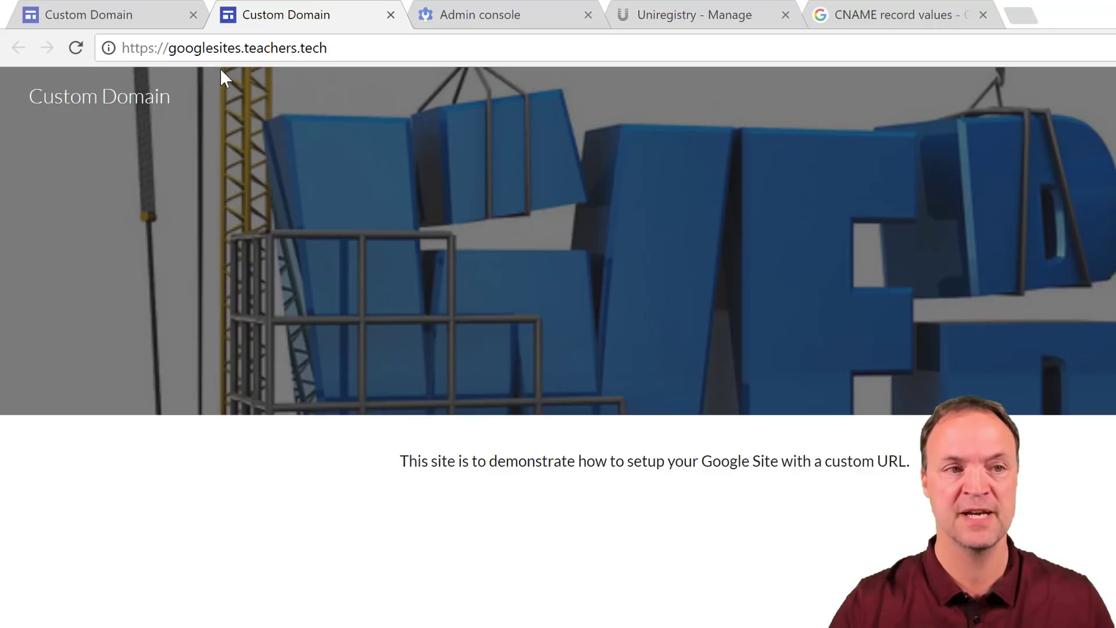
pyautogui.moveTo(338, 86)
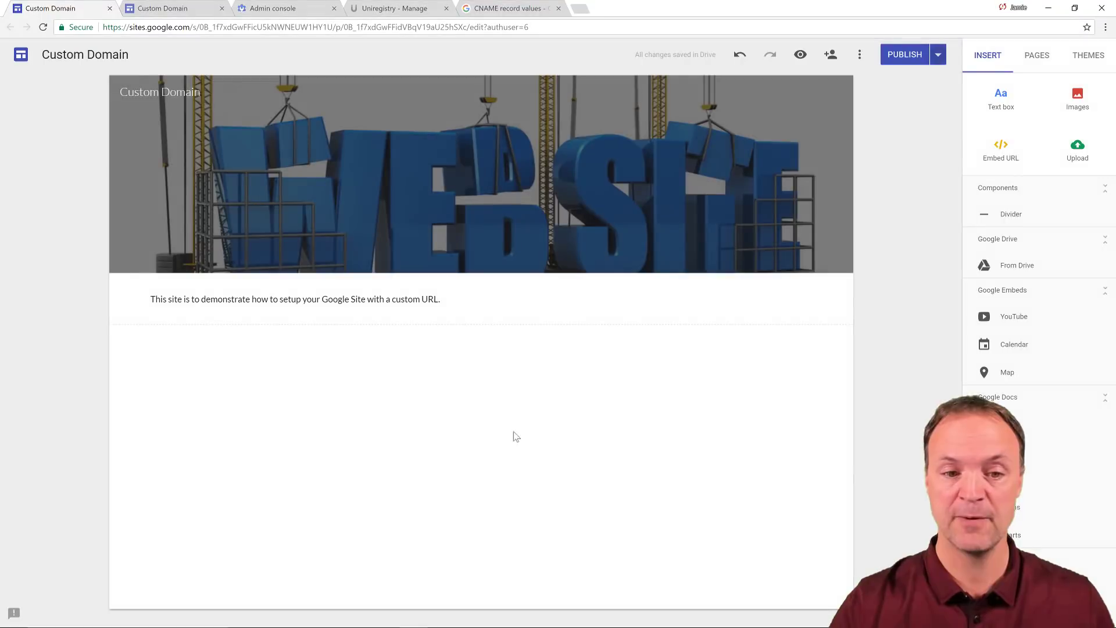
pyautogui.moveTo(270, 396)
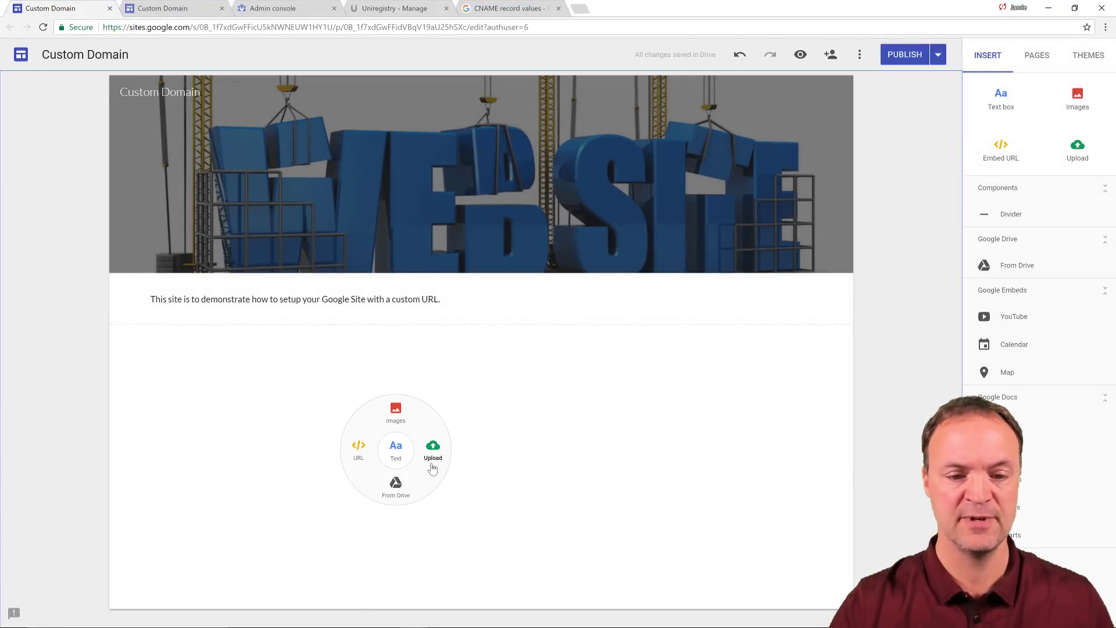
# Insert the hand-and-phone illustration below the description and republish the site
pyautogui.click(395, 410)
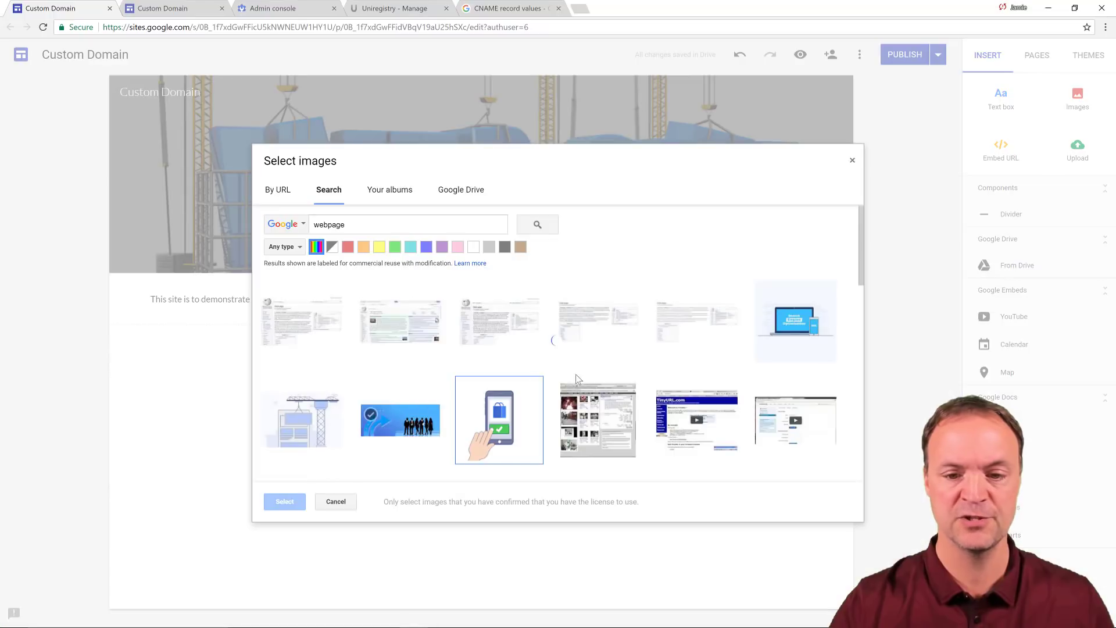
pyautogui.click(498, 420)
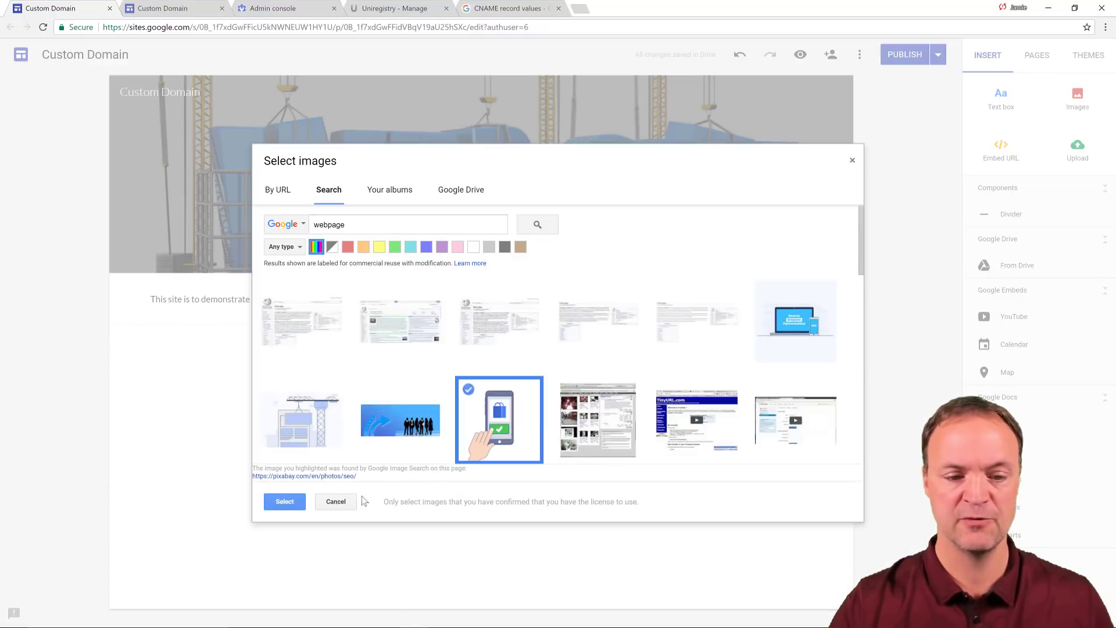
pyautogui.click(283, 501)
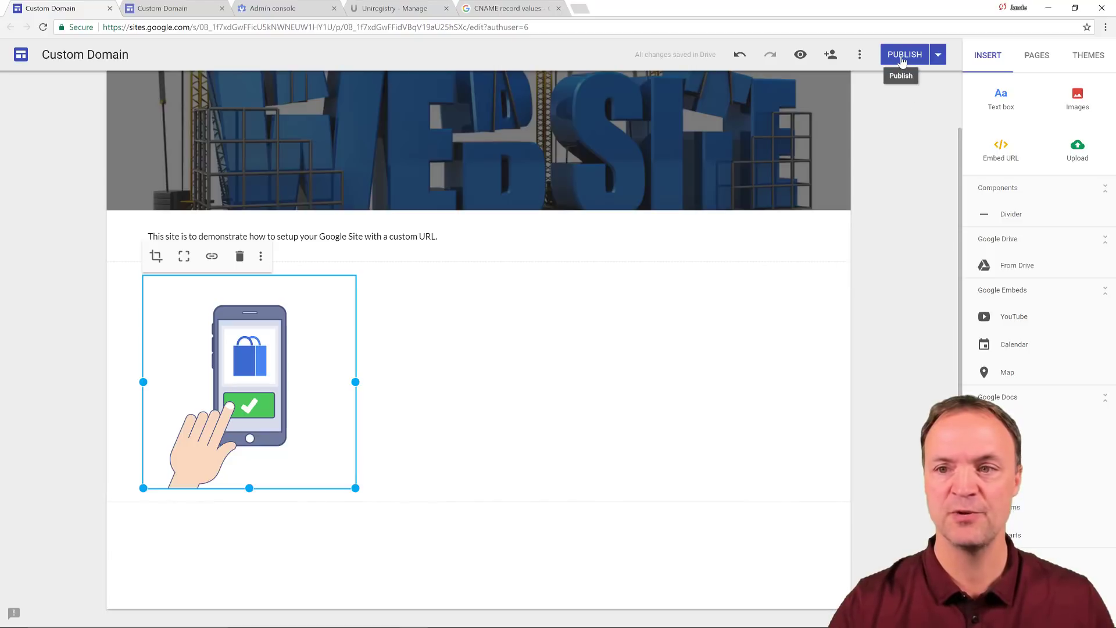
pyautogui.click(905, 54)
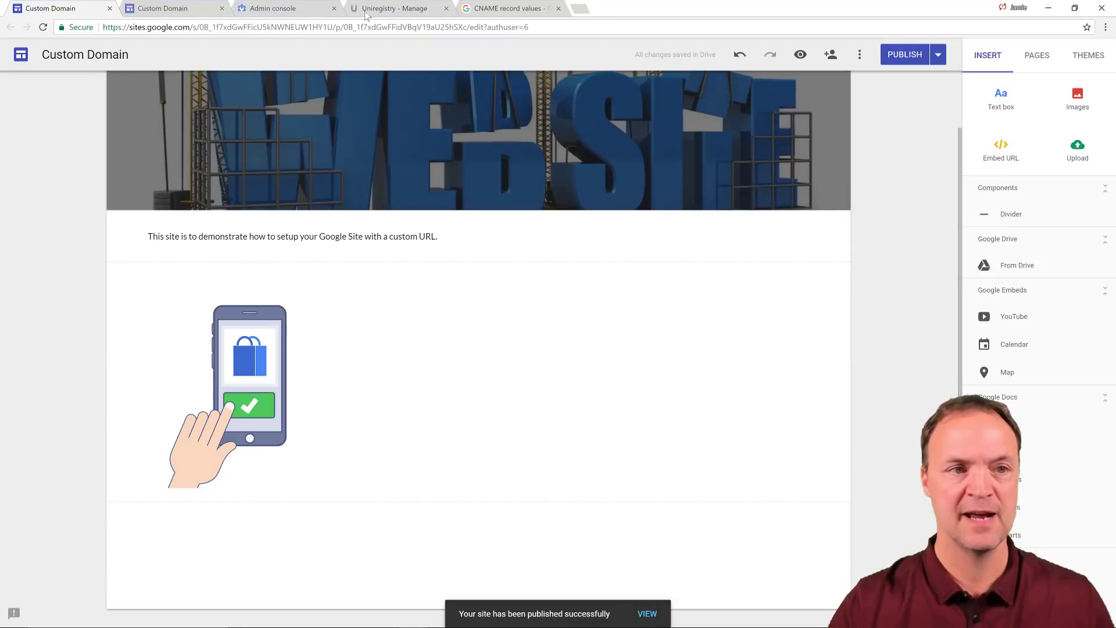
# Reload the live googlesites.teachers.tech tab to confirm the phone illustration appears
pyautogui.click(163, 8)
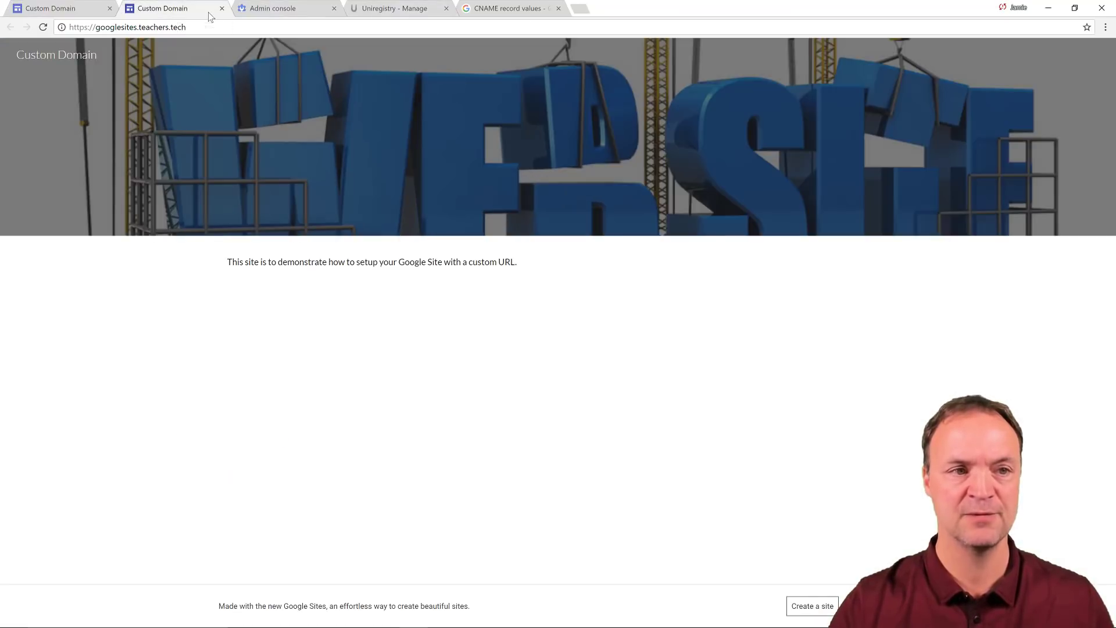
pyautogui.click(43, 28)
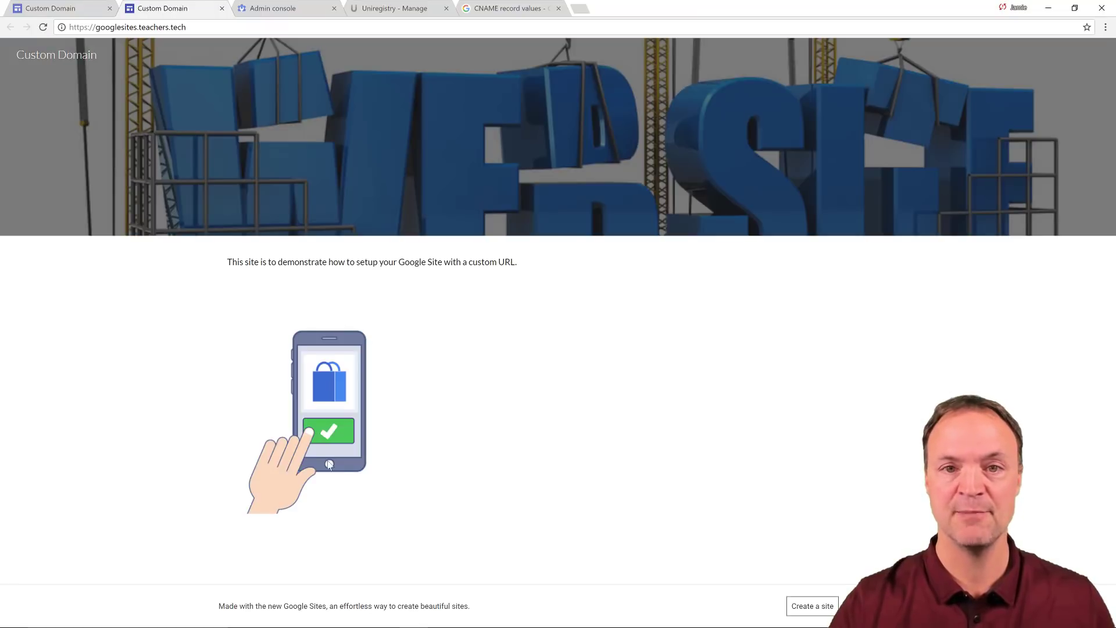
pyautogui.click(60, 8)
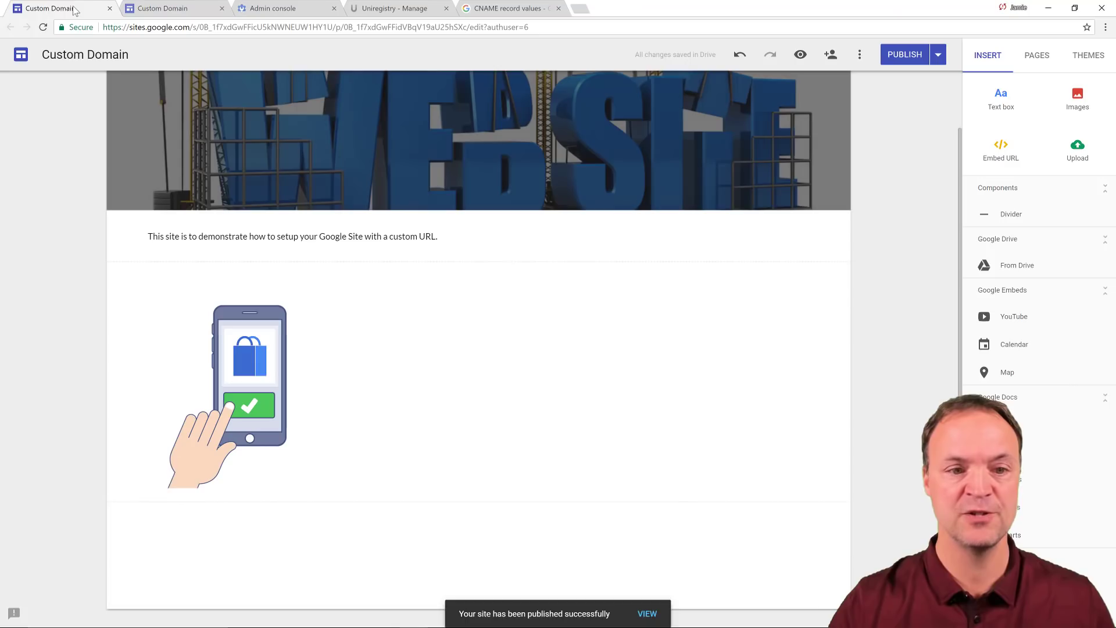
pyautogui.click(164, 8)
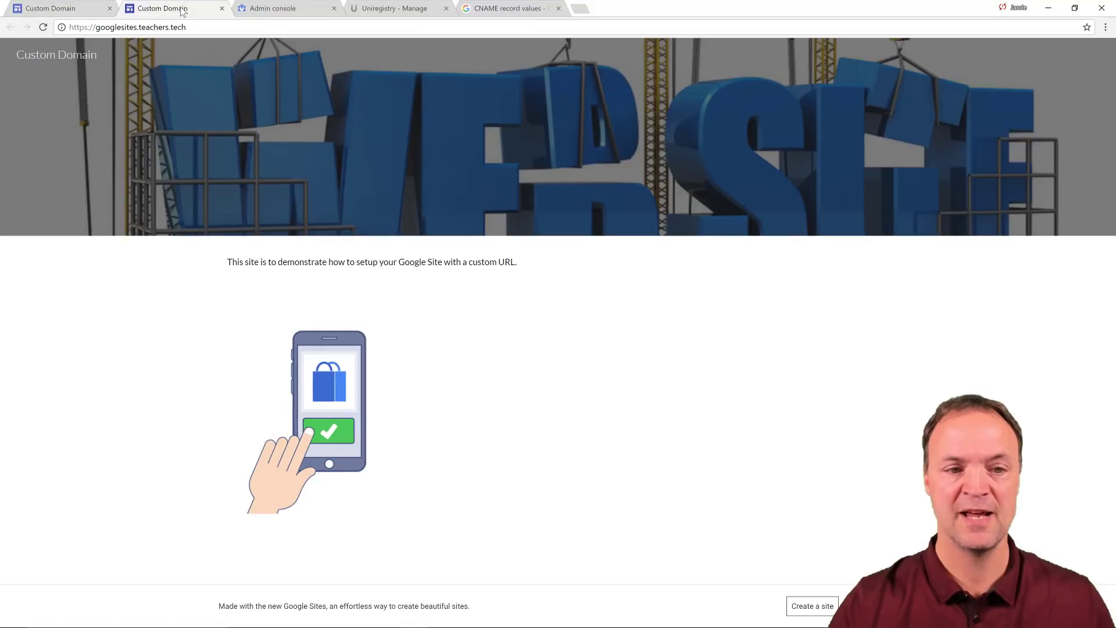
pyautogui.moveTo(384, 317)
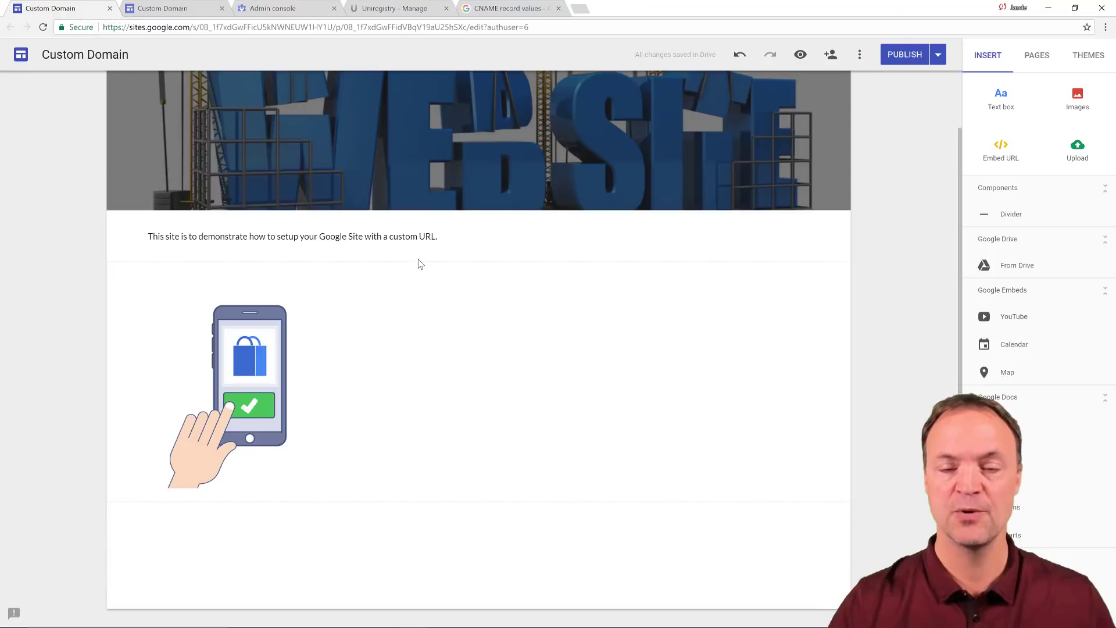
pyautogui.click(291, 237)
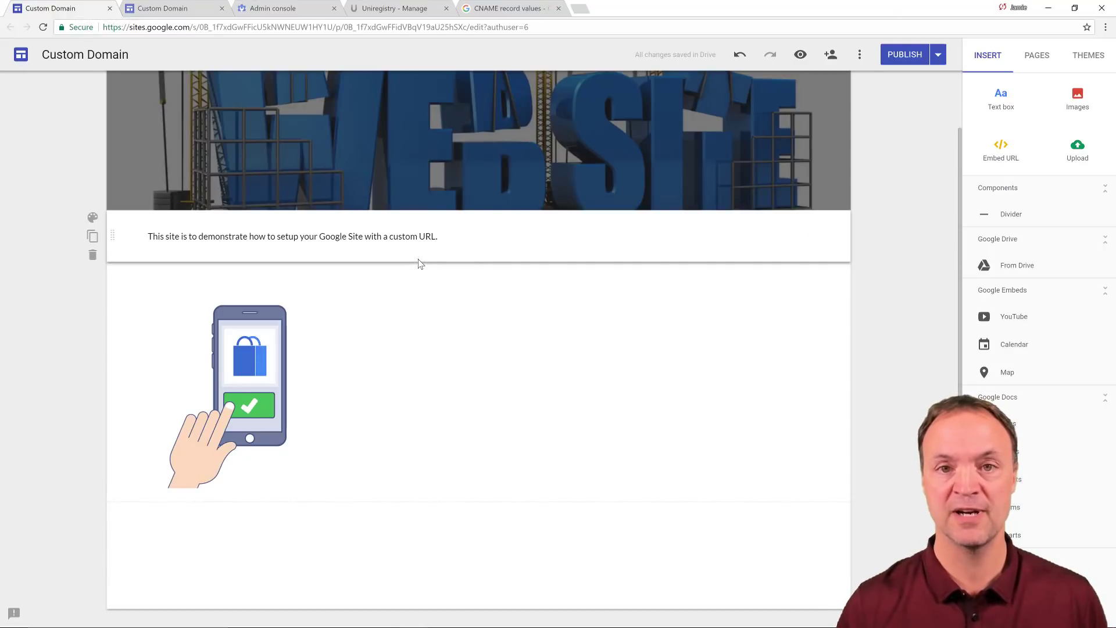